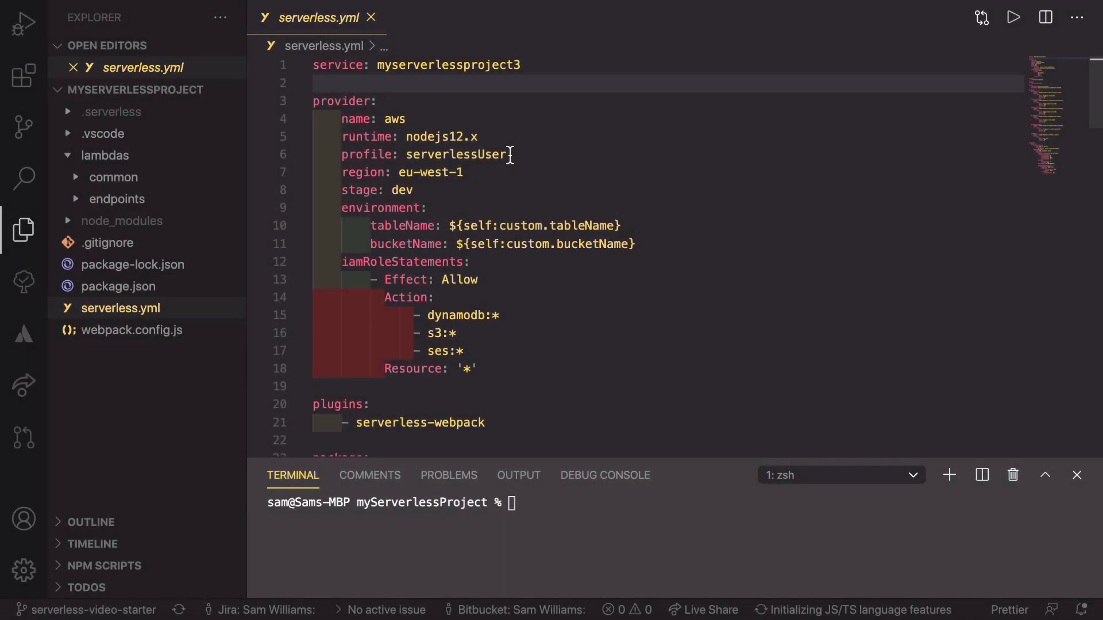
{"action": "mouse_move", "coordinate": [513, 197]}
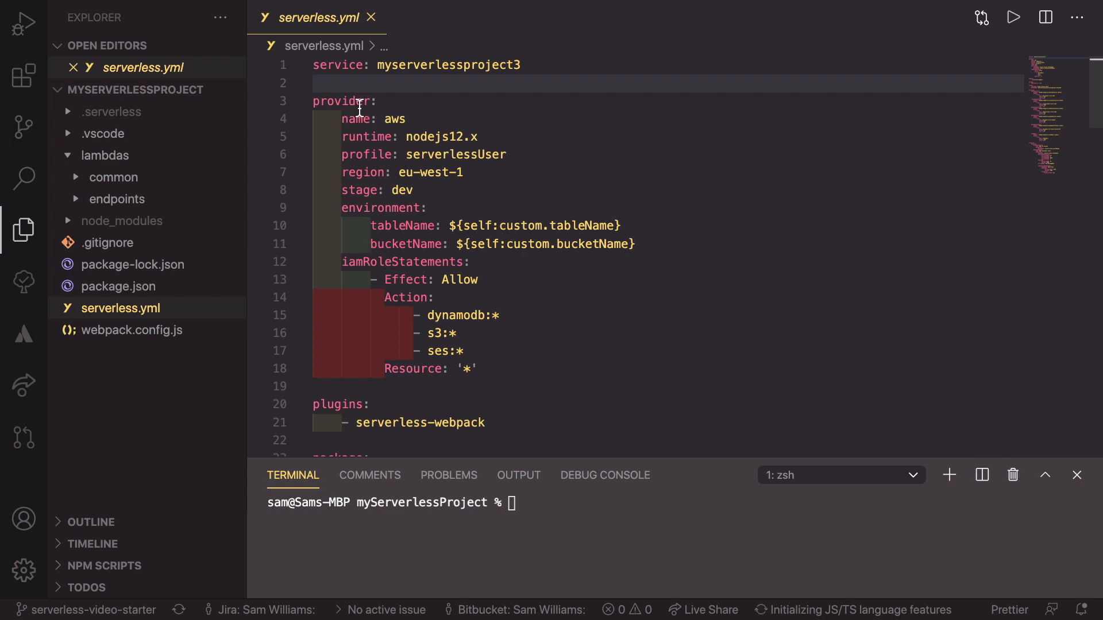
{"action": "mouse_move", "coordinate": [441, 212]}
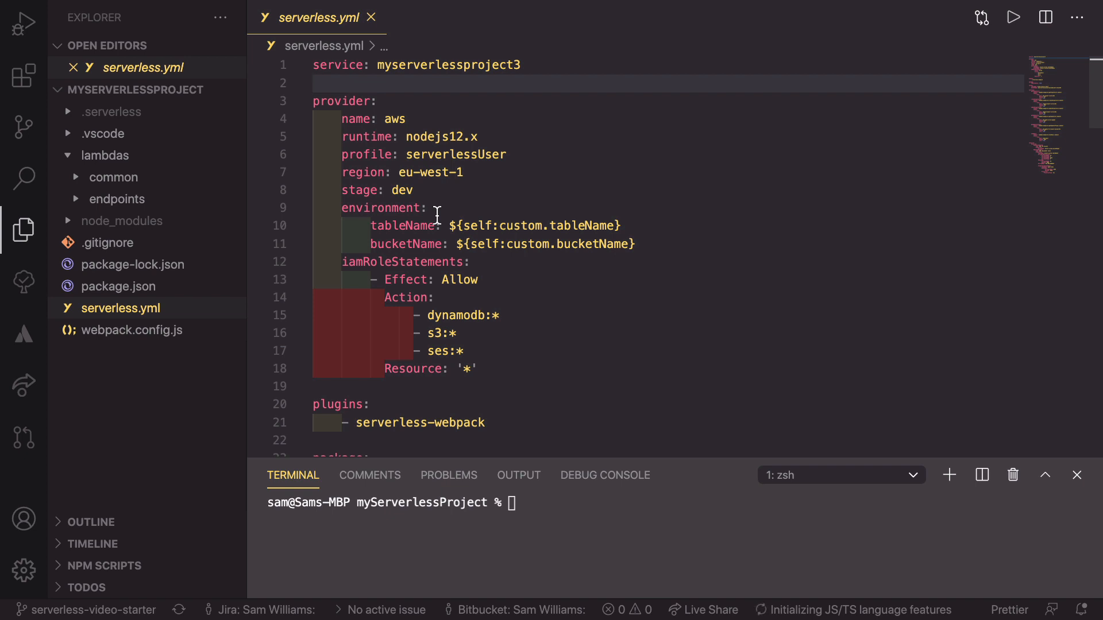
{"action": "mouse_move", "coordinate": [662, 251]}
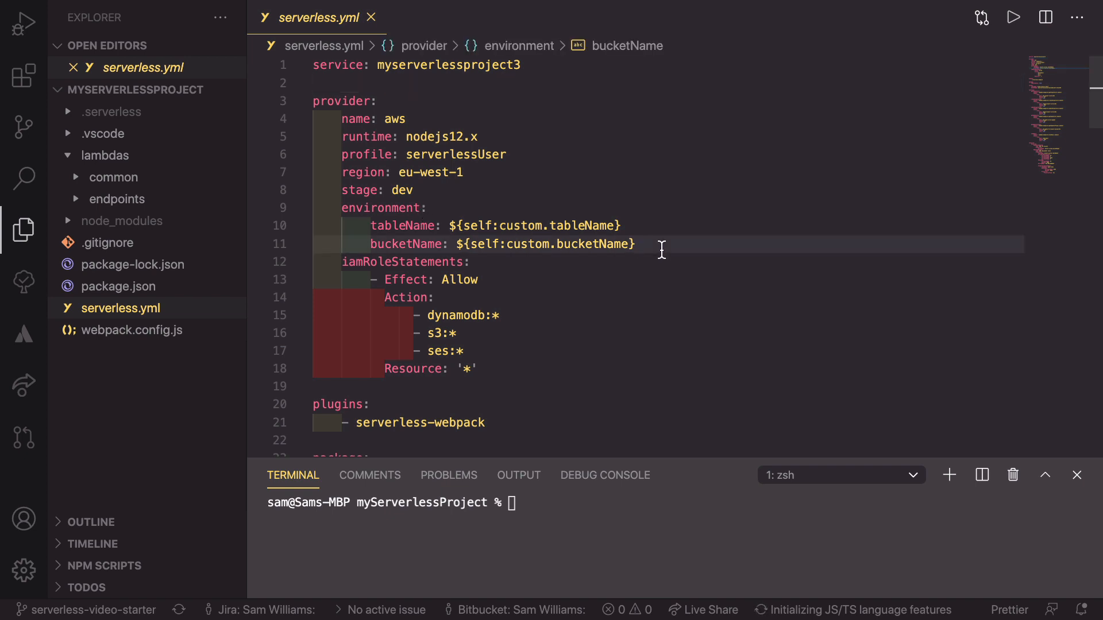
Add an empty 'apiURLBase:' key on a new line below bucketName
{"action": "key", "text": "Enter"}
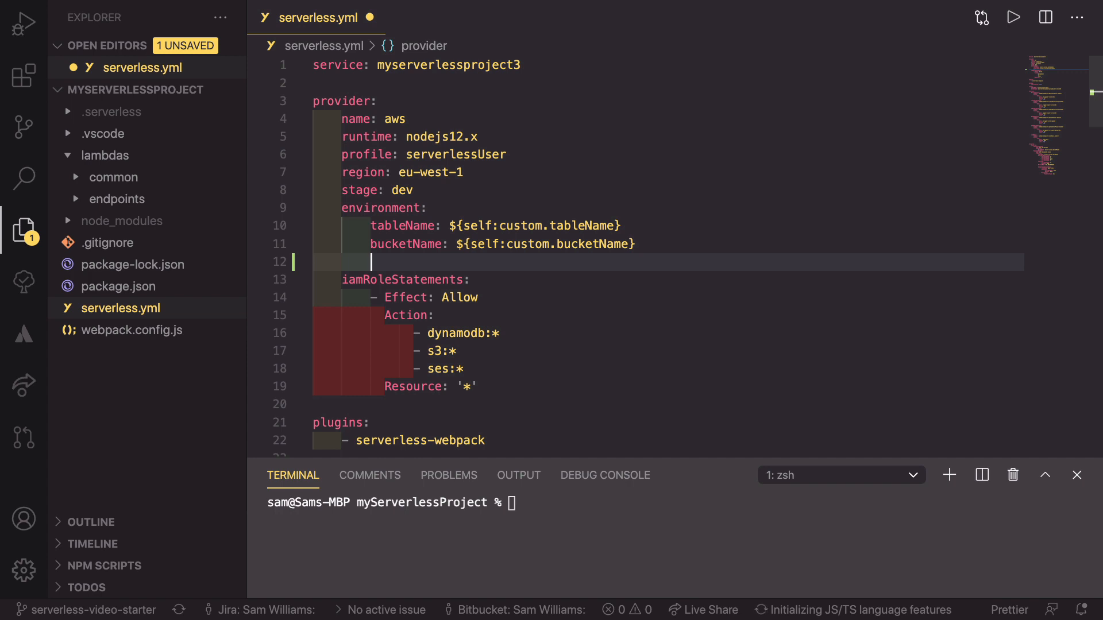
{"action": "type", "text": "apiURLB"}
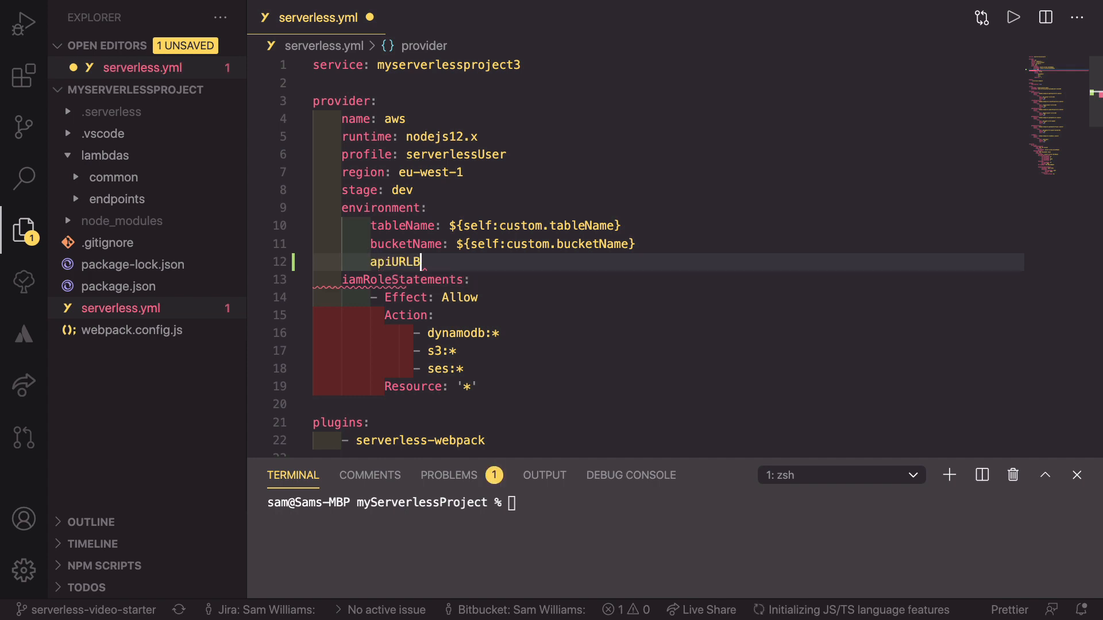
{"action": "type", "text": "ase:"}
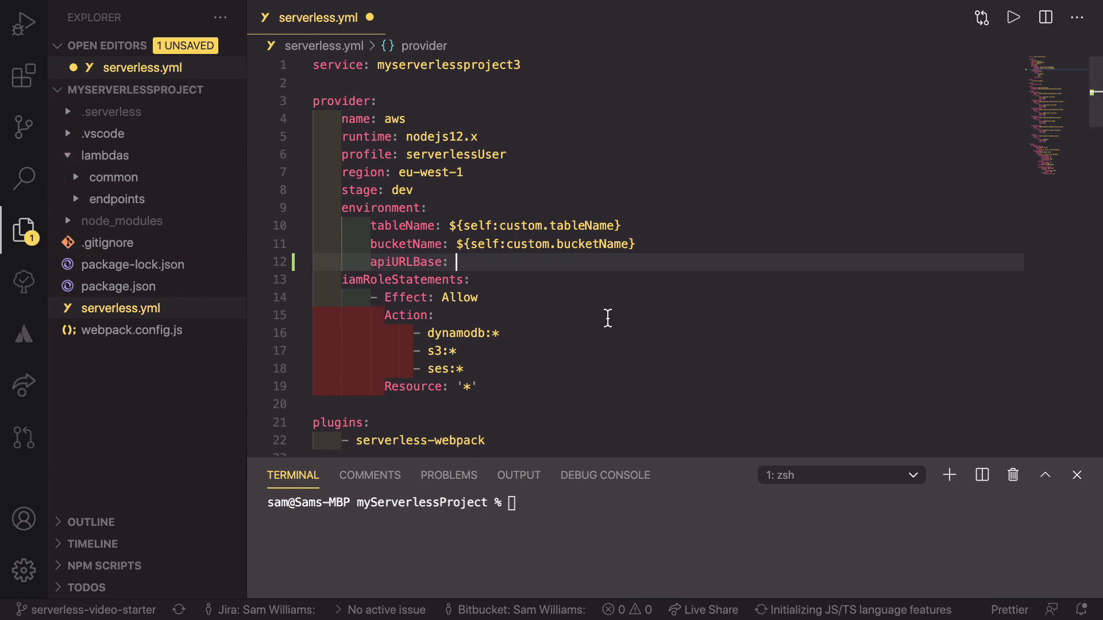
{"action": "scroll", "scroll_direction": "down", "scroll_amount": 3}
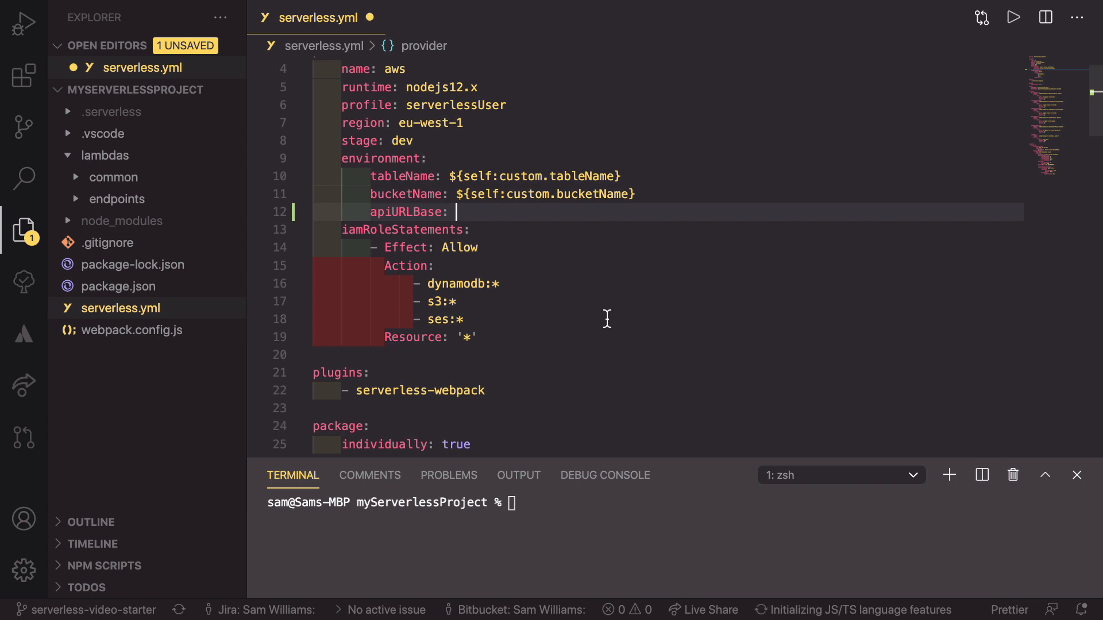
{"action": "mouse_move", "coordinate": [605, 318]}
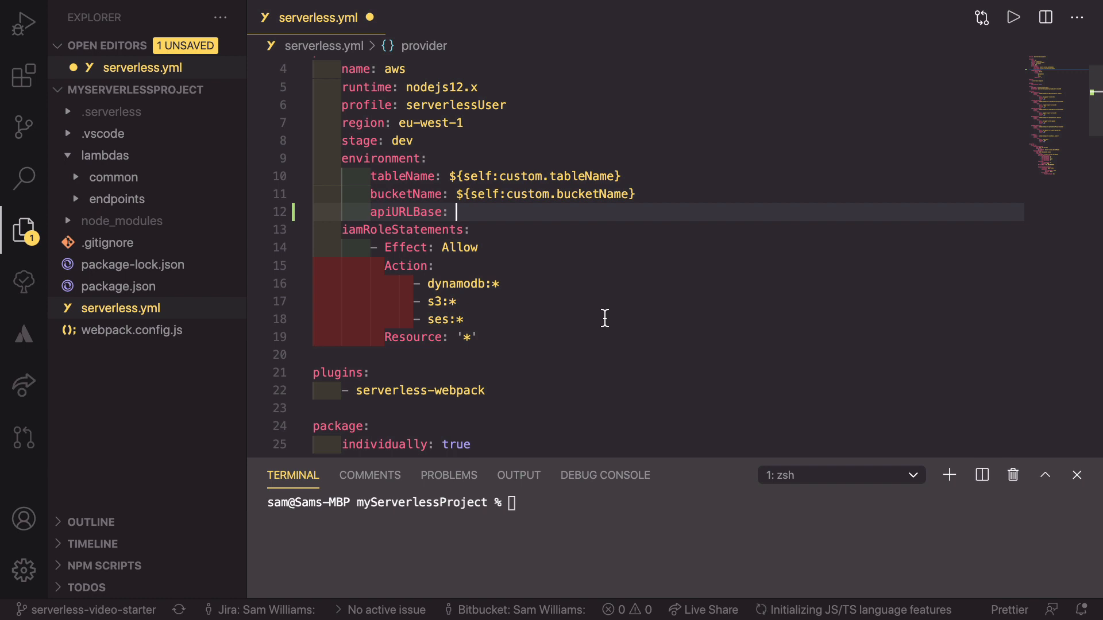
{"action": "mouse_move", "coordinate": [513, 268]}
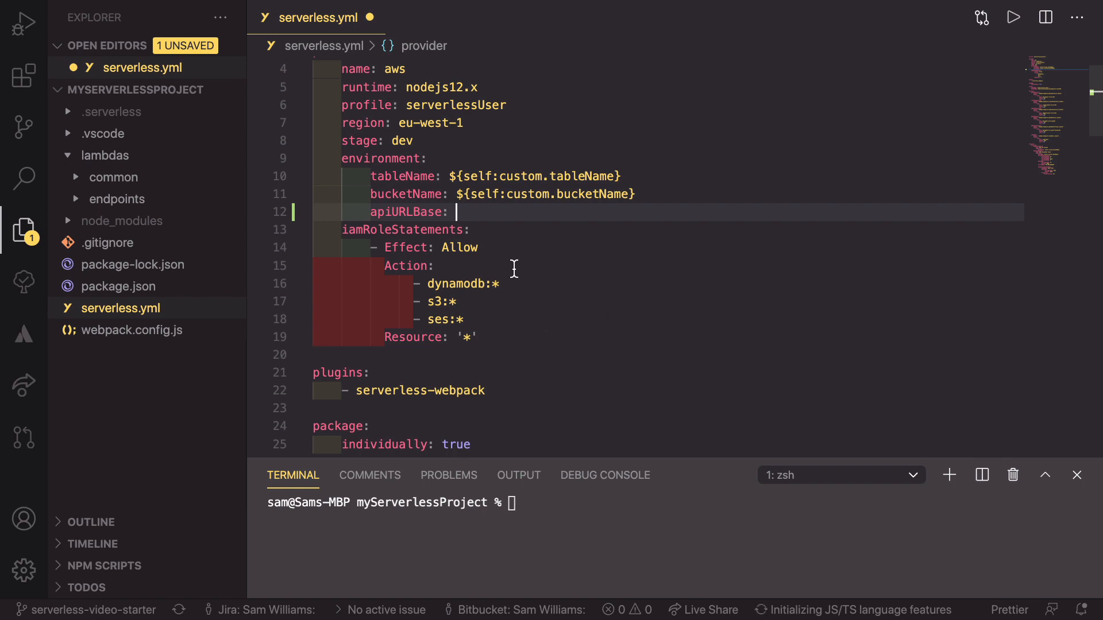
{"action": "mouse_move", "coordinate": [511, 270]}
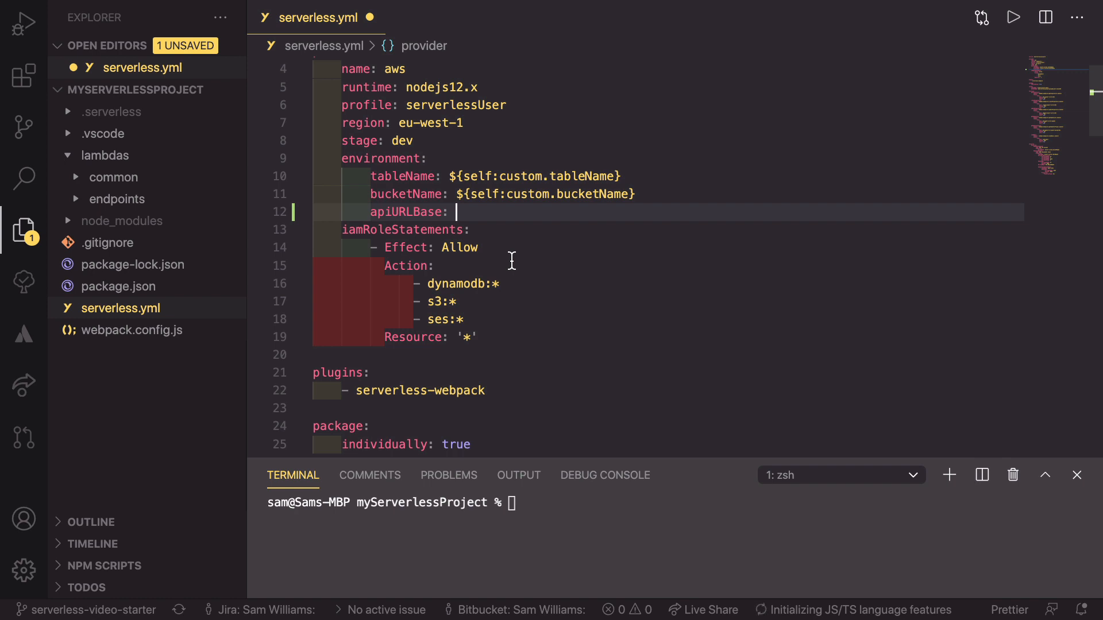
{"action": "mouse_move", "coordinate": [535, 289]}
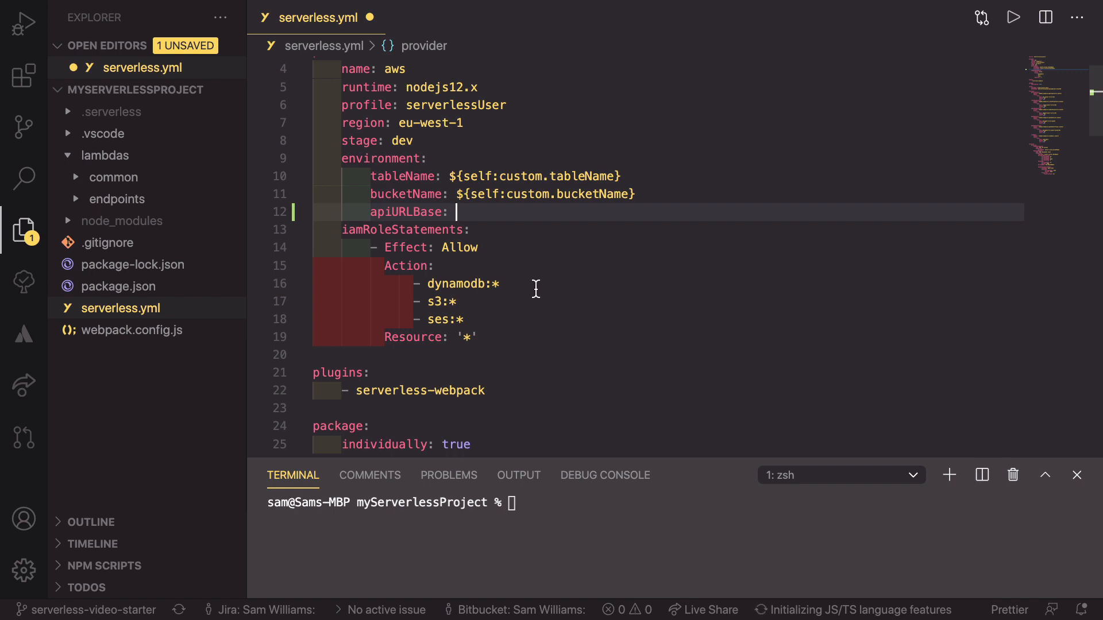
{"action": "mouse_move", "coordinate": [454, 213]}
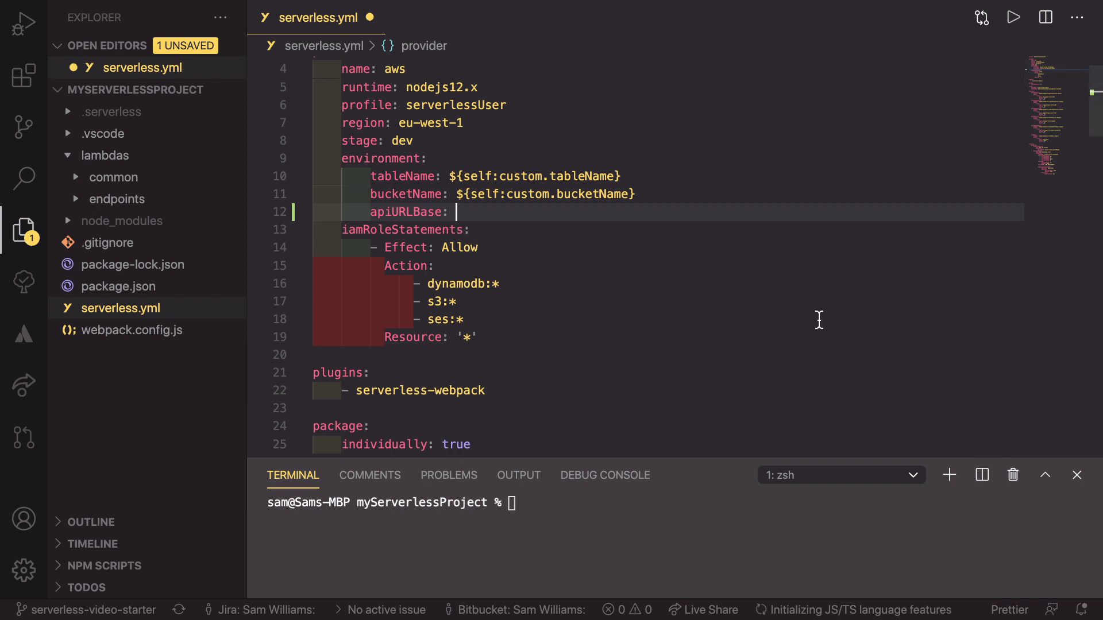
{"action": "mouse_move", "coordinate": [659, 304]}
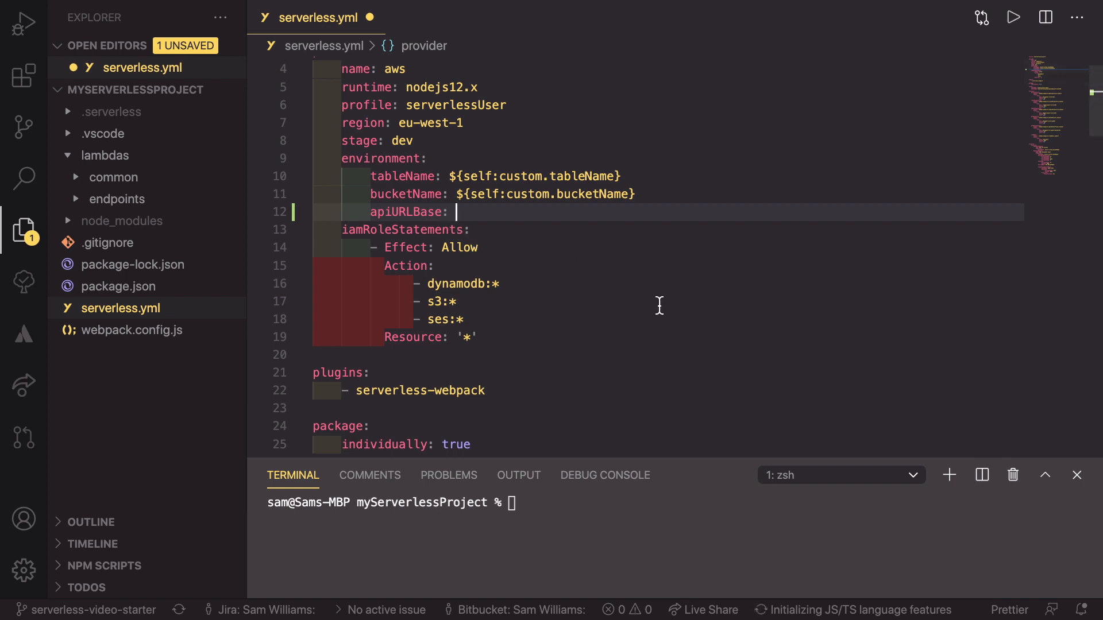
{"action": "mouse_move", "coordinate": [614, 341]}
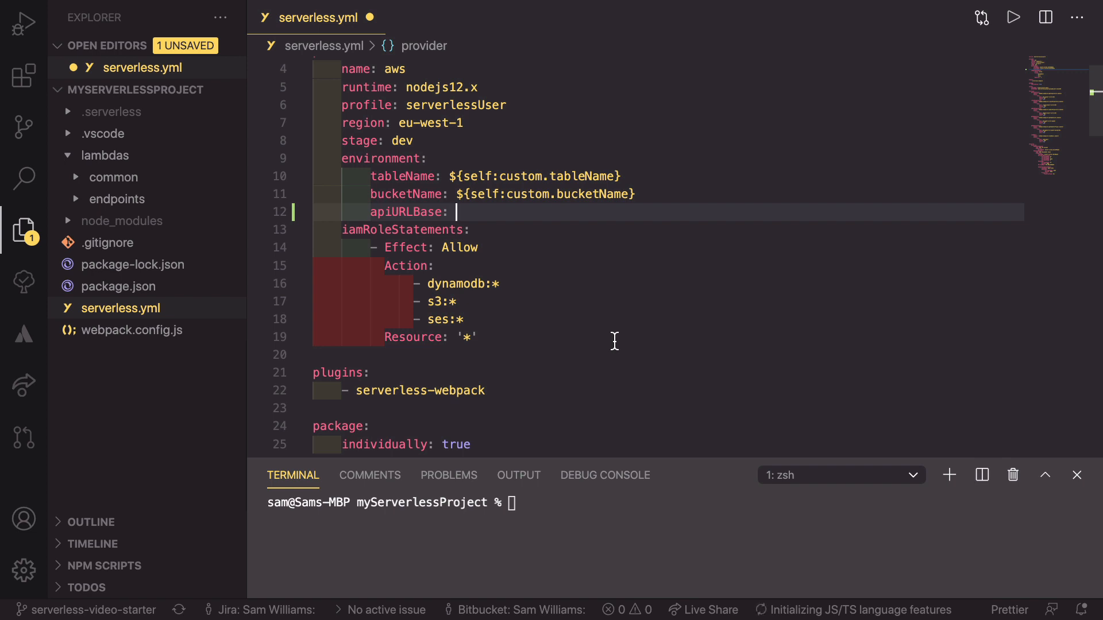
Set apiURLBase to { 'Fn::Join': [ ] } with '' as the first list element
{"action": "type", "text": "{}"}
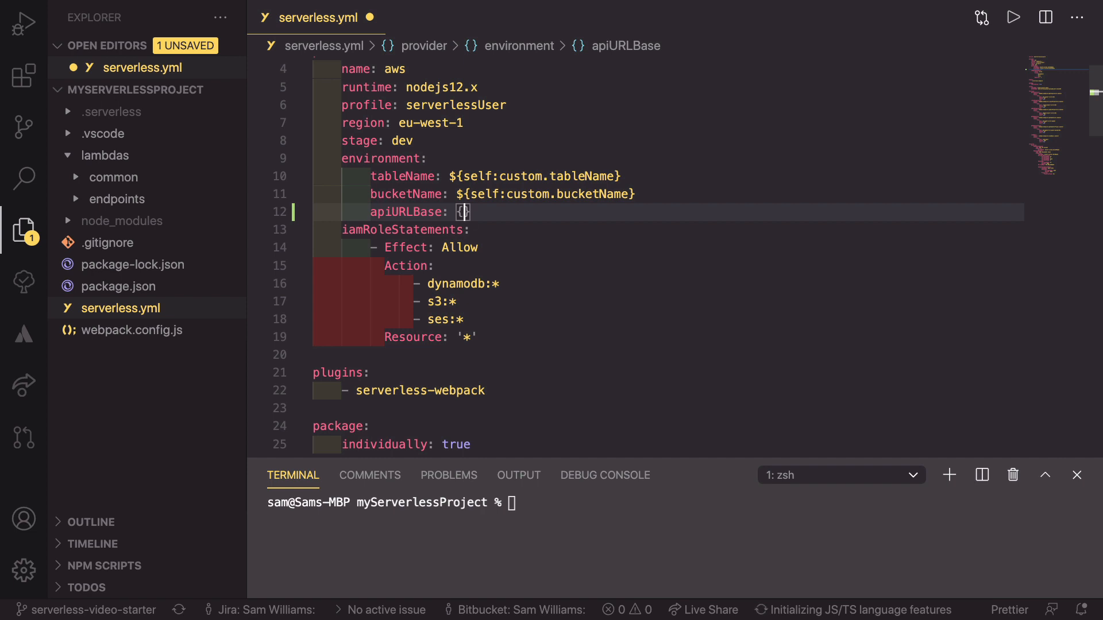
{"action": "type", "text": "''"}
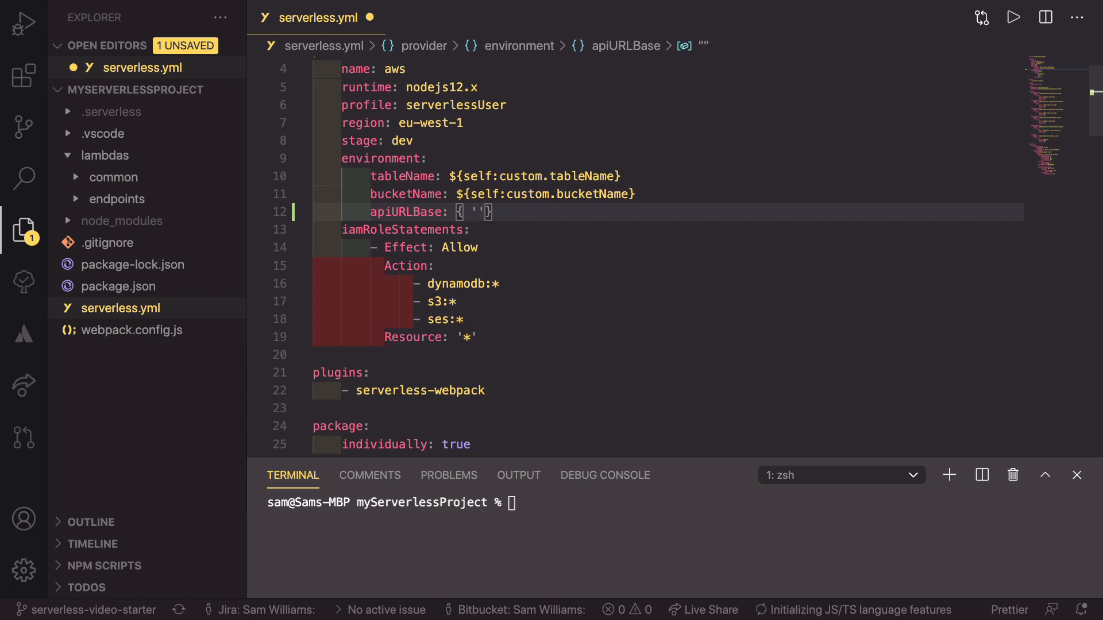
{"action": "type", "text": "h"}
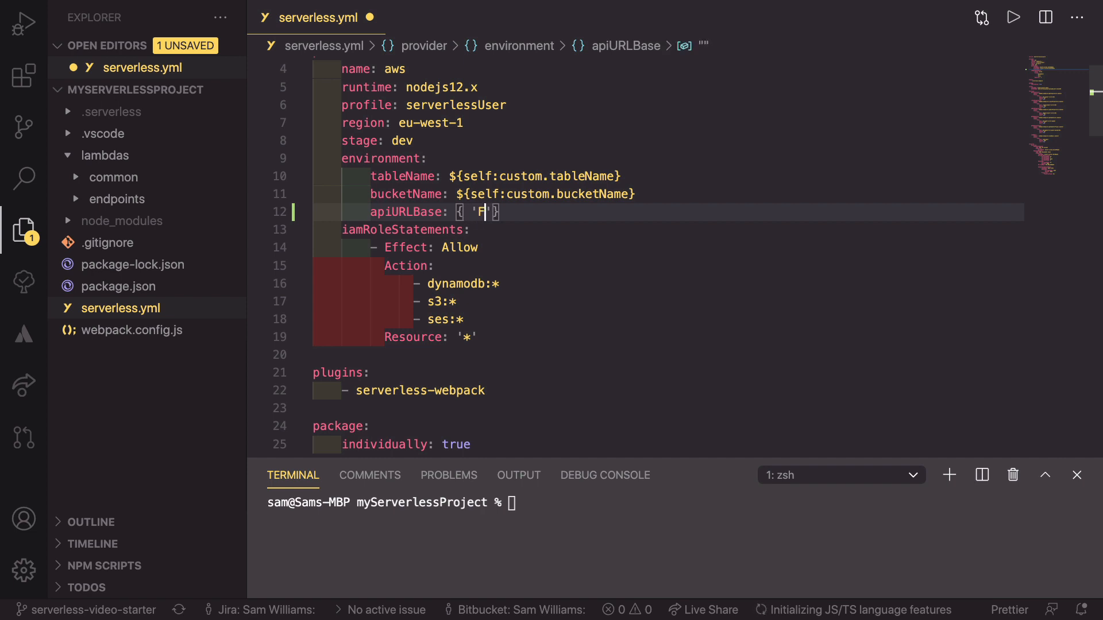
{"action": "type", "text": "n"}
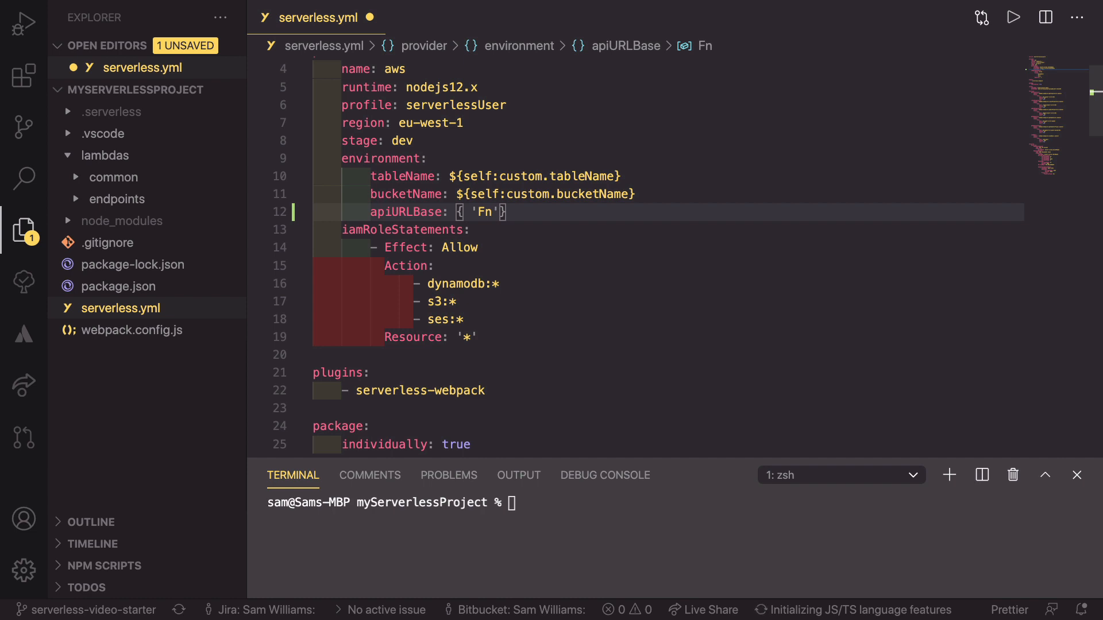
{"action": "type", "text": "::"}
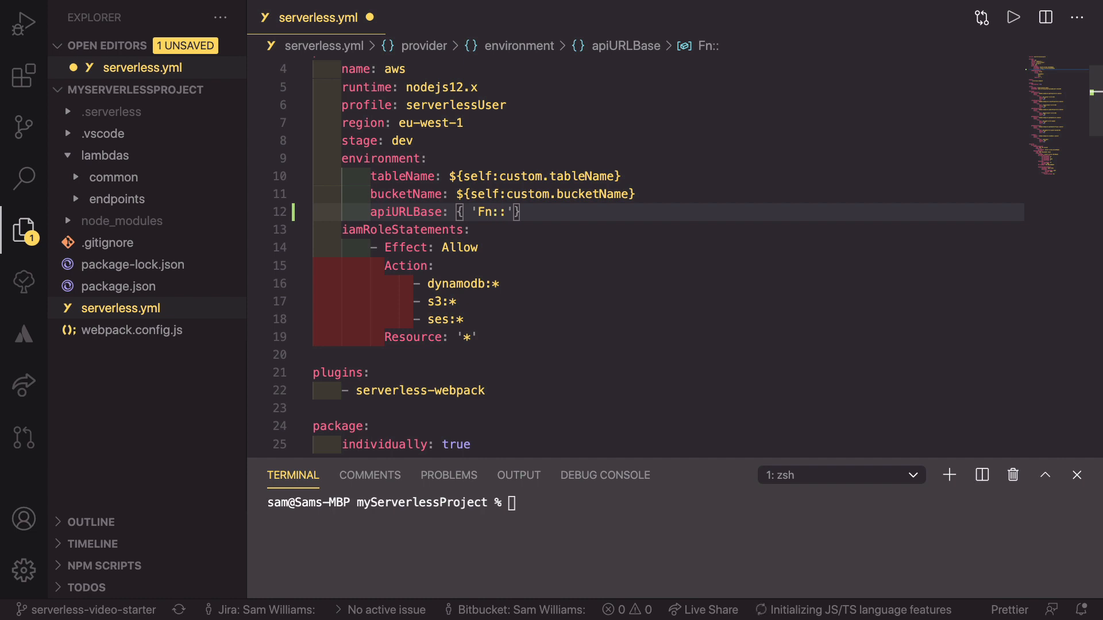
{"action": "type", "text": "Join"}
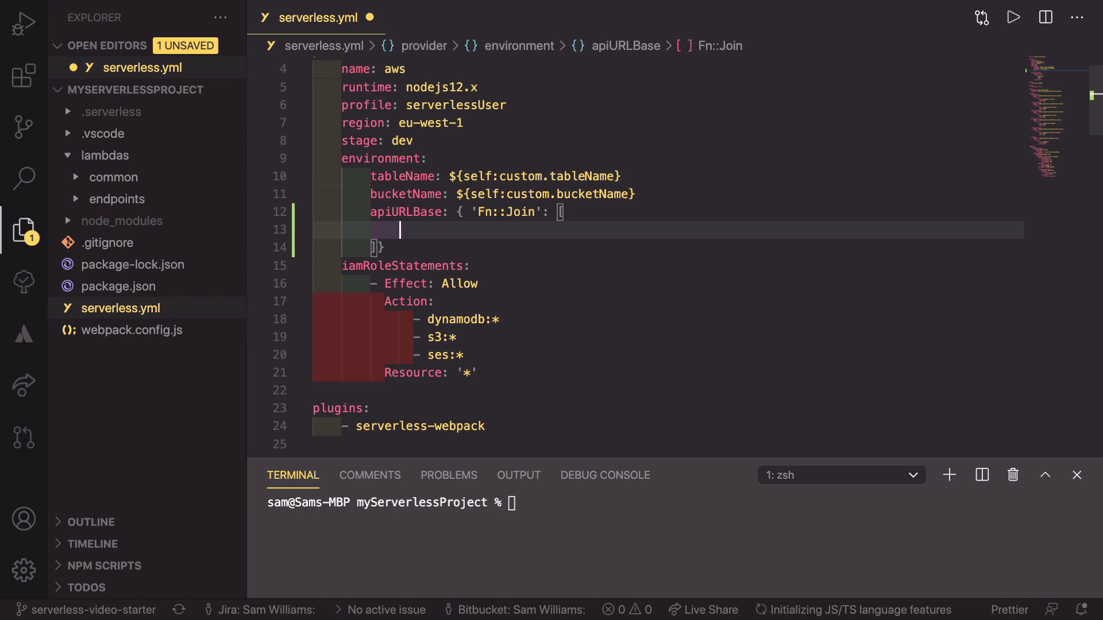
{"action": "type", "text": "''"}
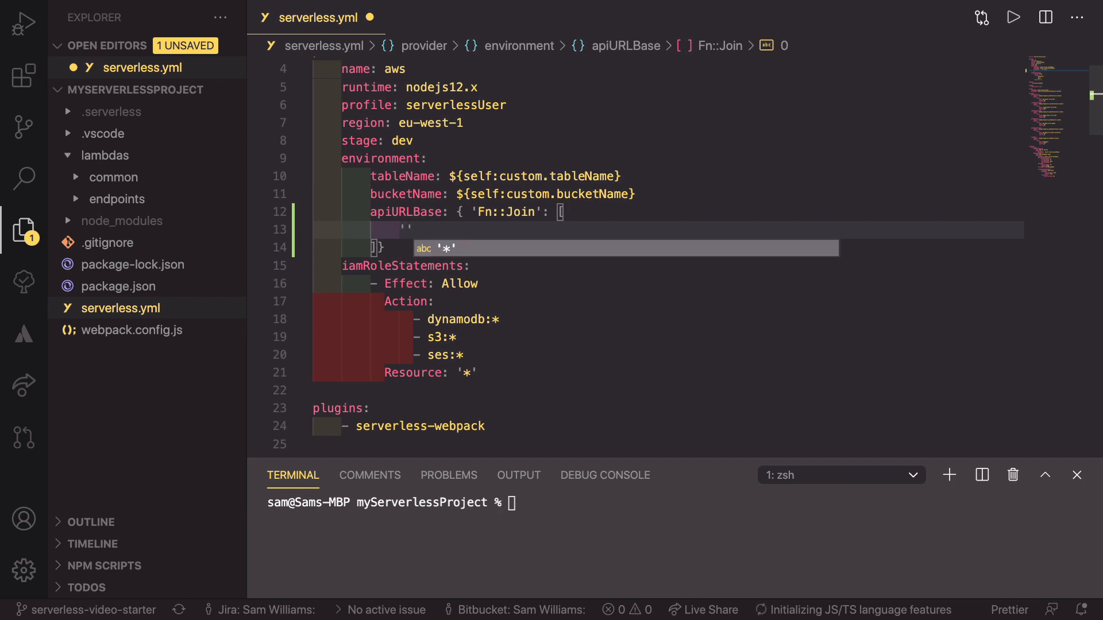
{"action": "type", "text": ","}
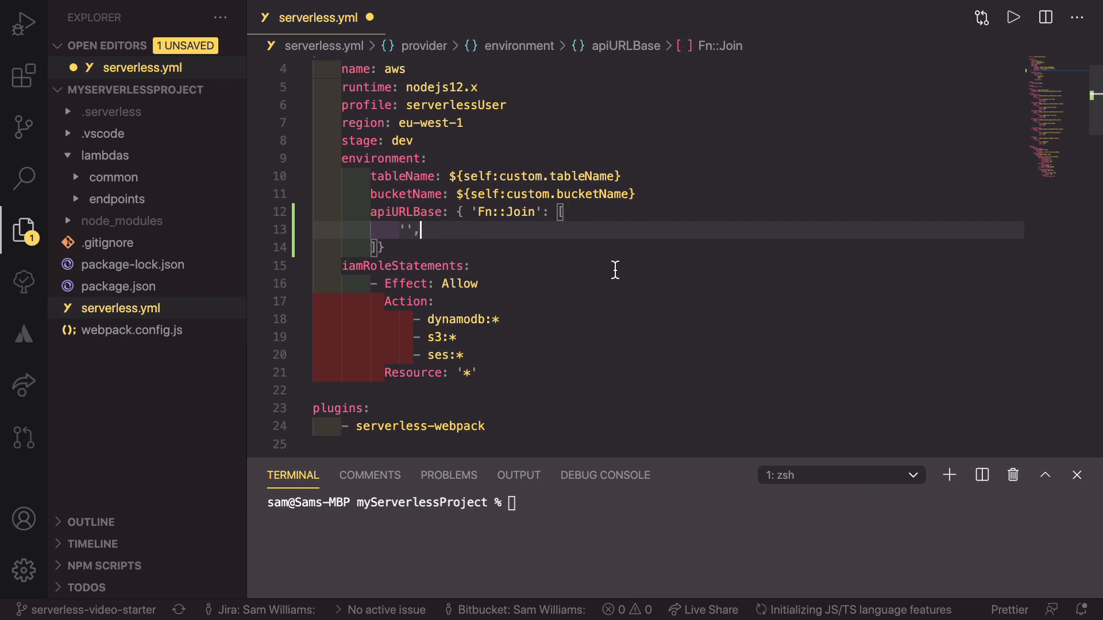
{"action": "type", "text": "[]"}
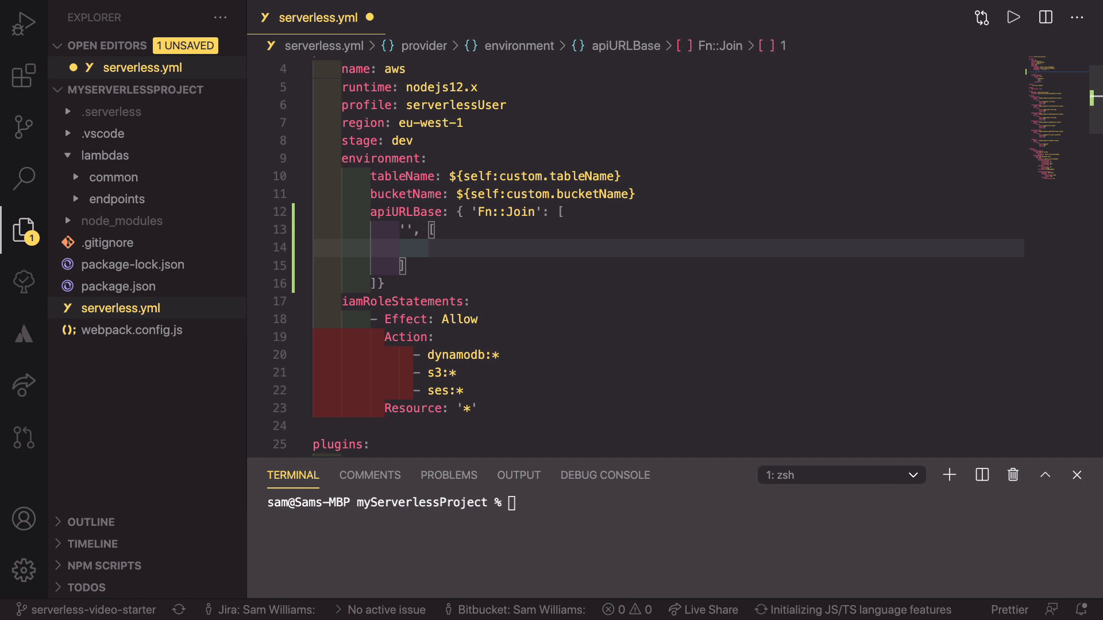
{"action": "type", "text": "'h"}
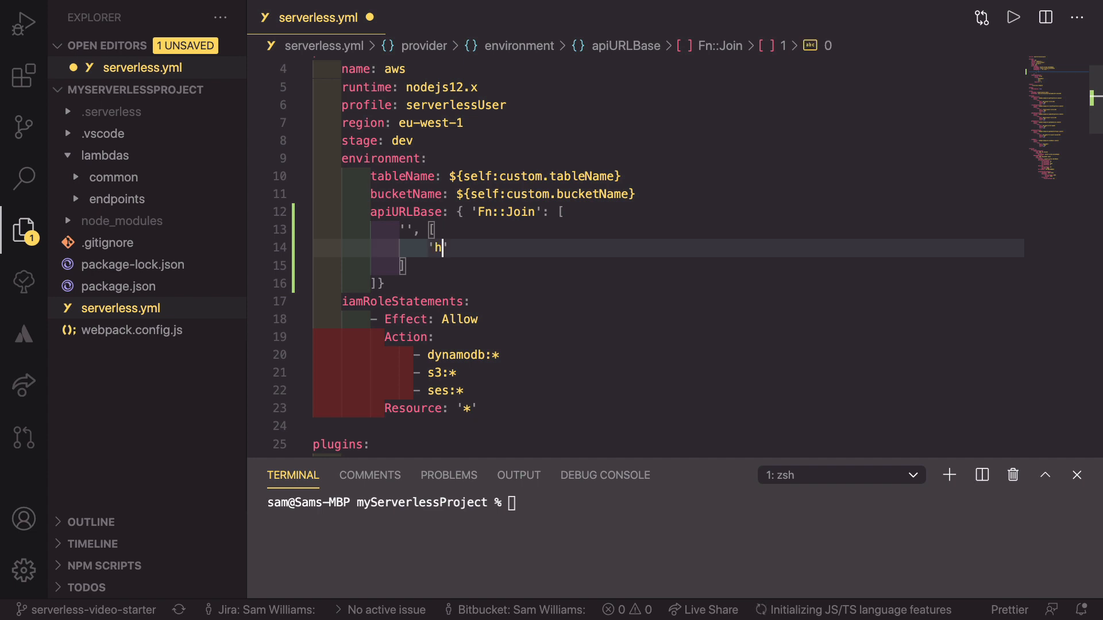
{"action": "type", "text": "tps"}
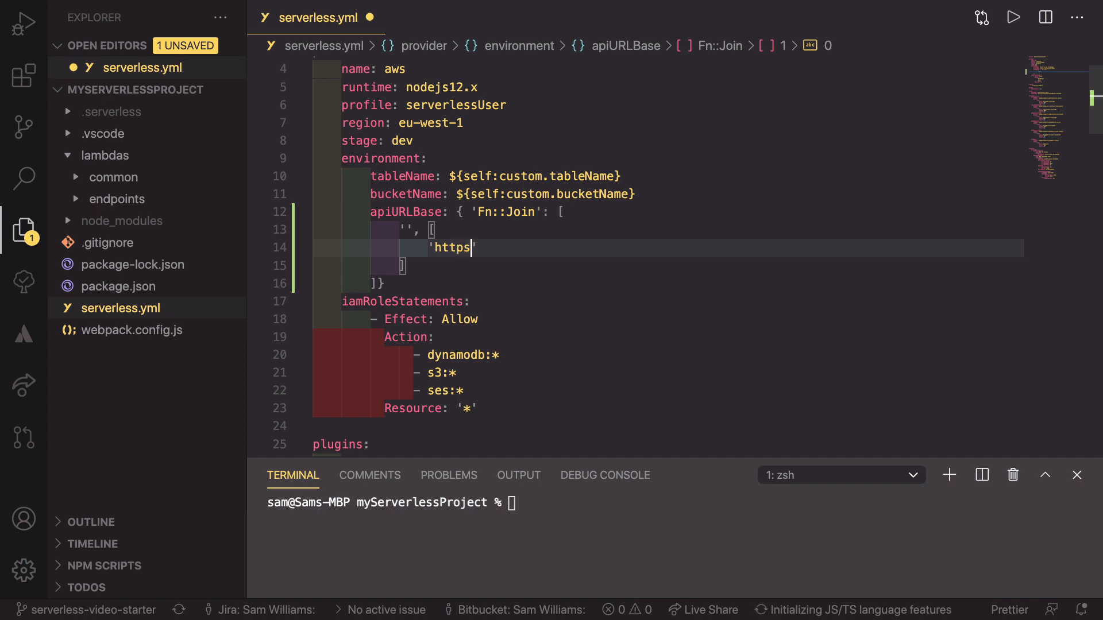
{"action": "type", "text": "/"}
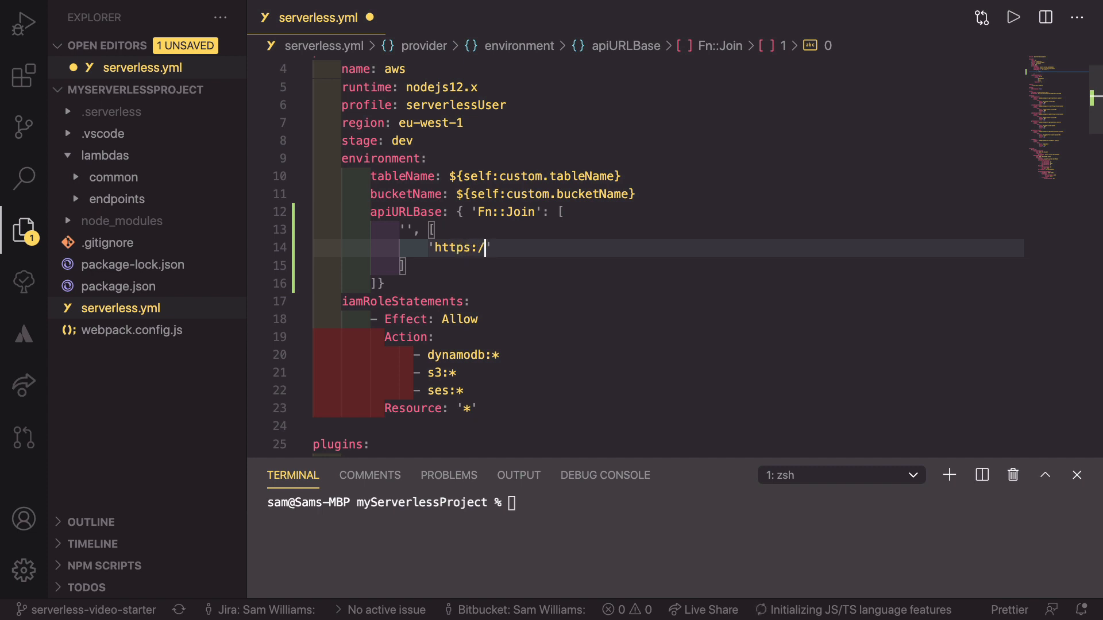
{"action": "type", "text": "/"}
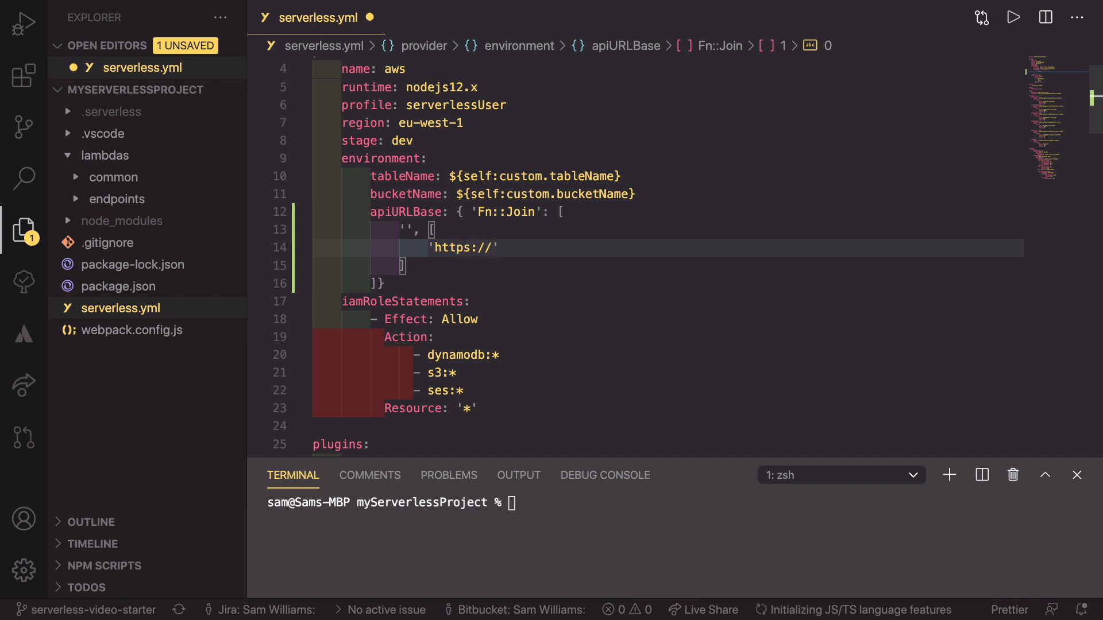
{"action": "left_click", "coordinate": [494, 247]}
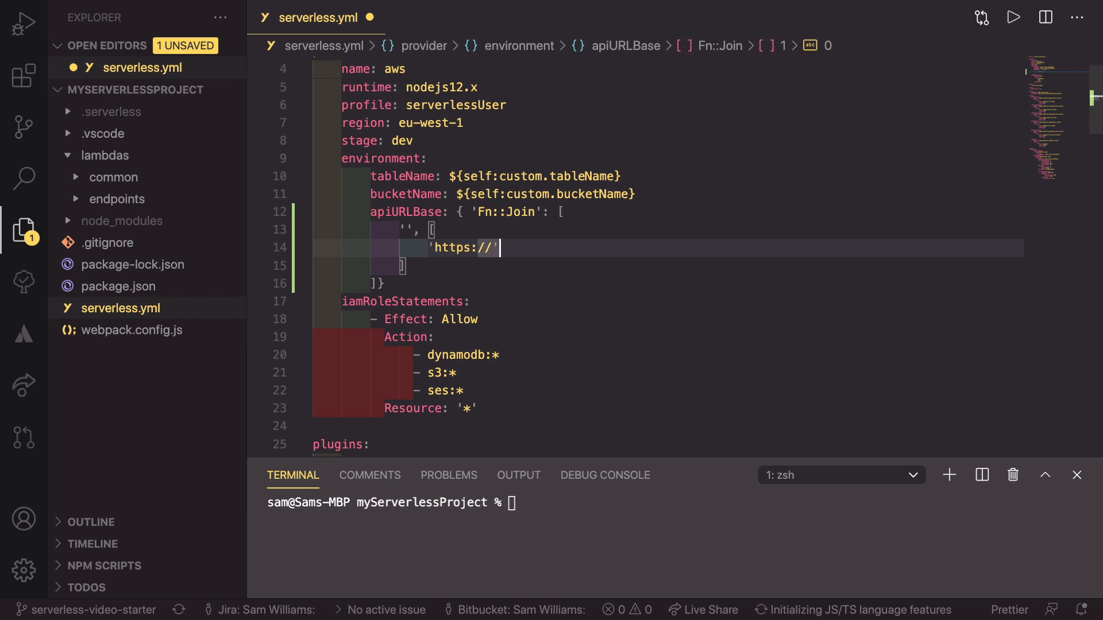
{"action": "type", "text": ","}
{"action": "key", "text": "Enter"}
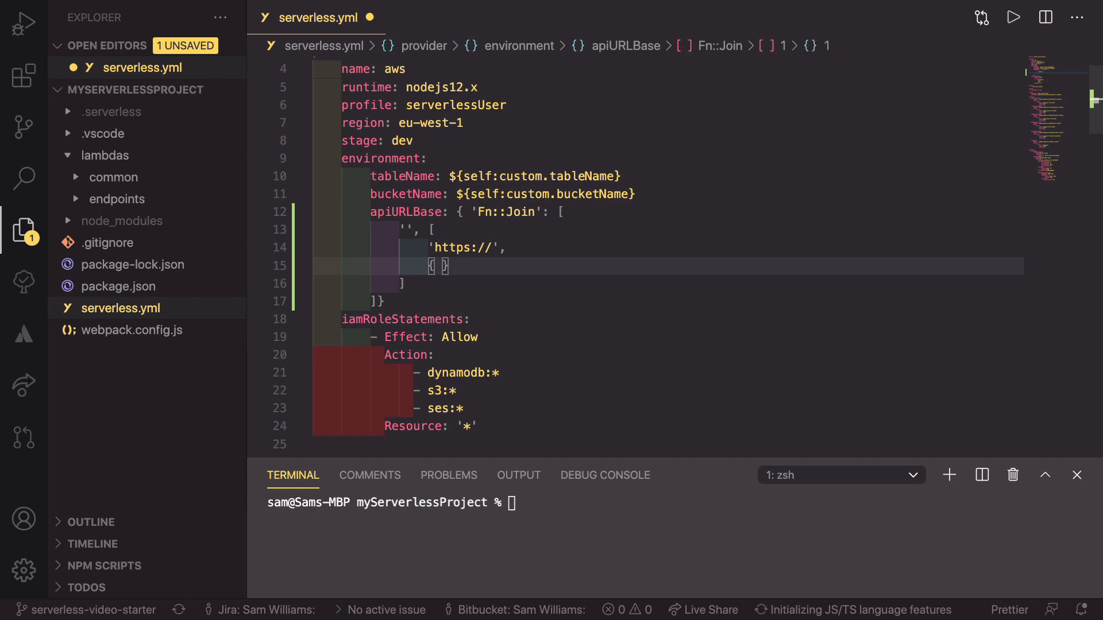
Add a Ref to ApiGatewayRestApi as the next Fn::Join entry
{"action": "type", "text": "Ref':"}
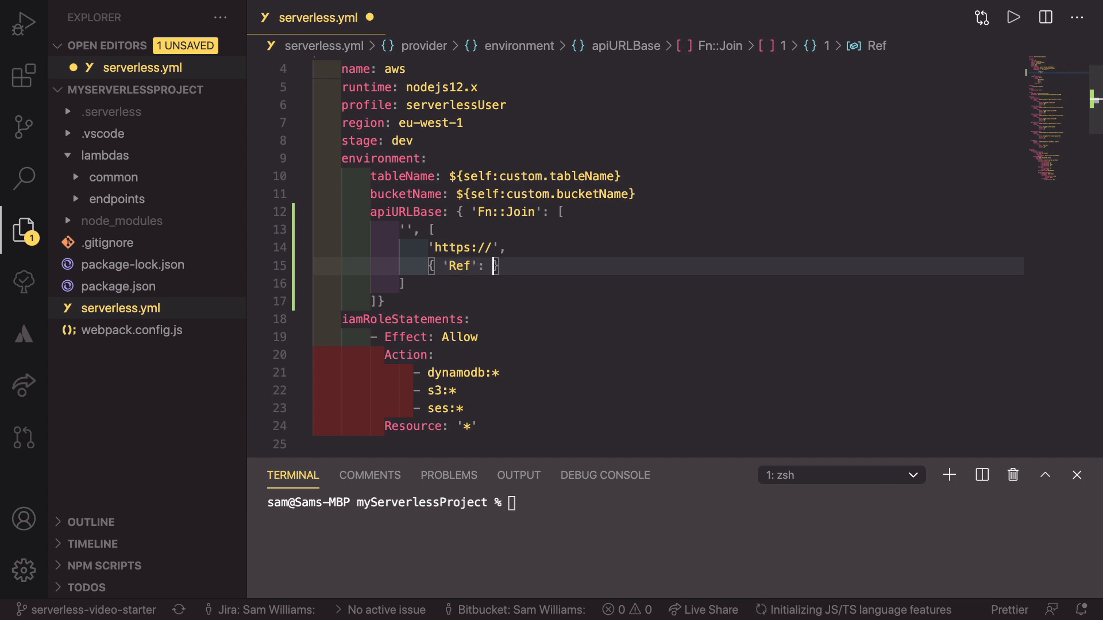
{"action": "type", "text": "''"}
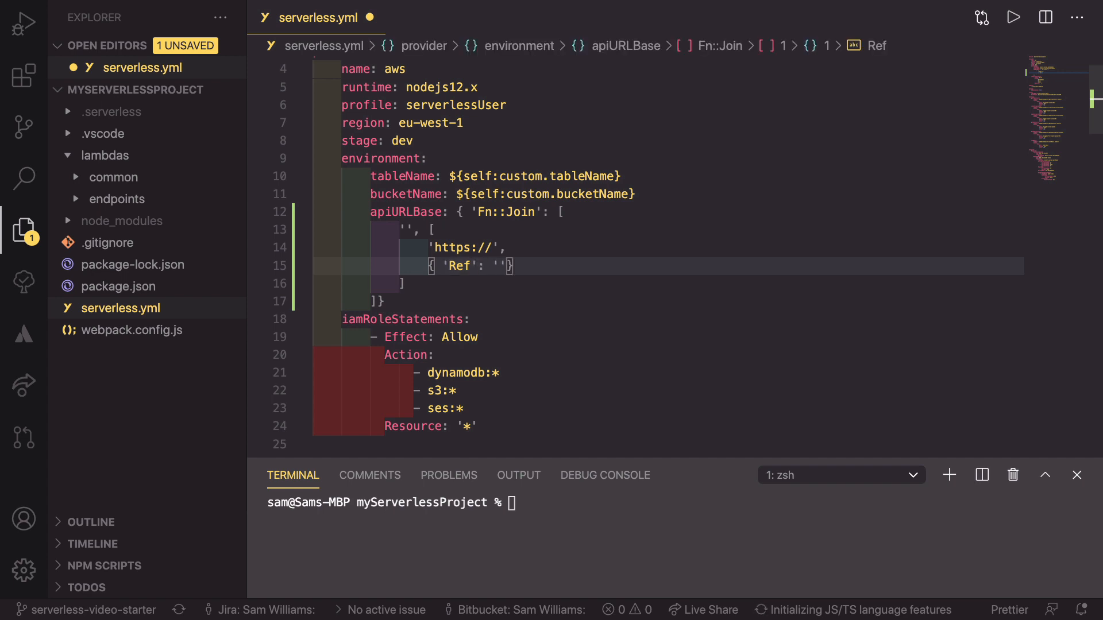
{"action": "type", "text": "Api"}
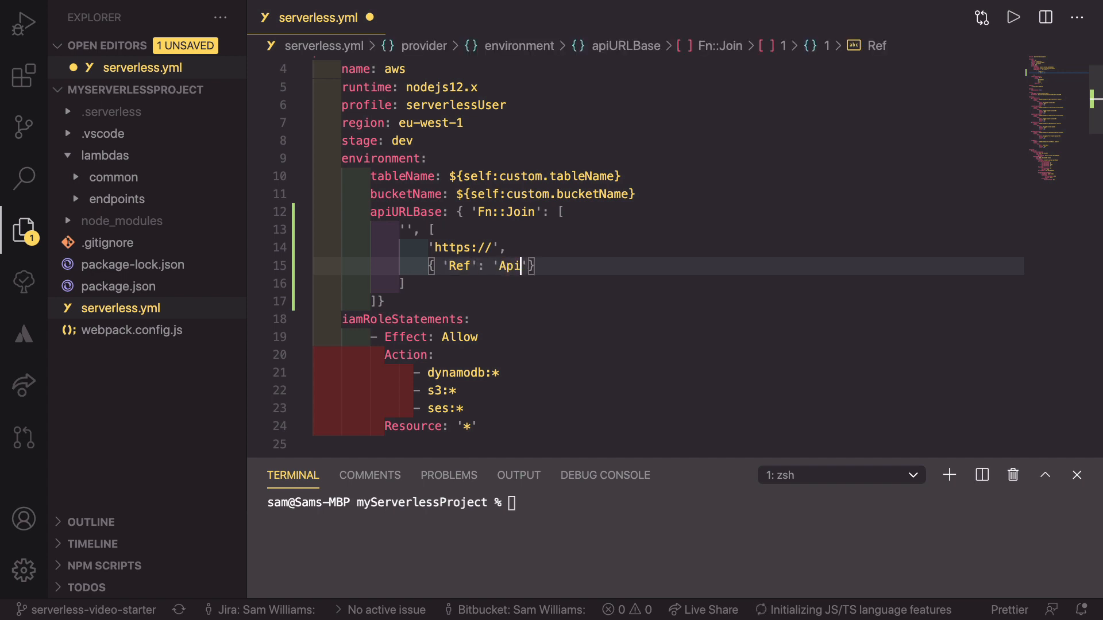
{"action": "type", "text": "Gateway"}
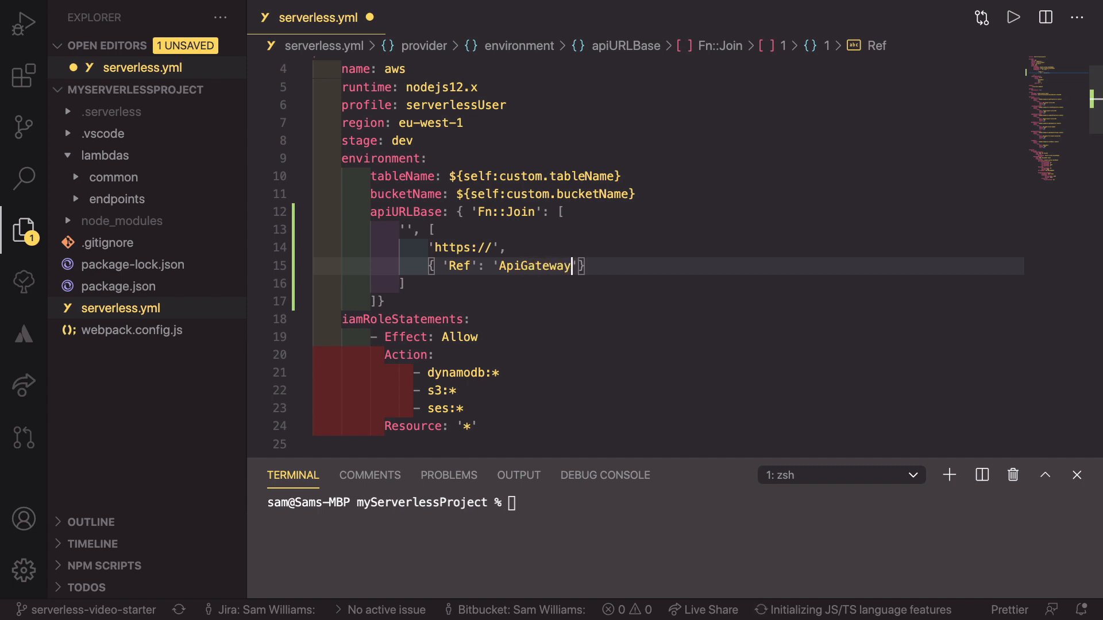
{"action": "type", "text": "R"}
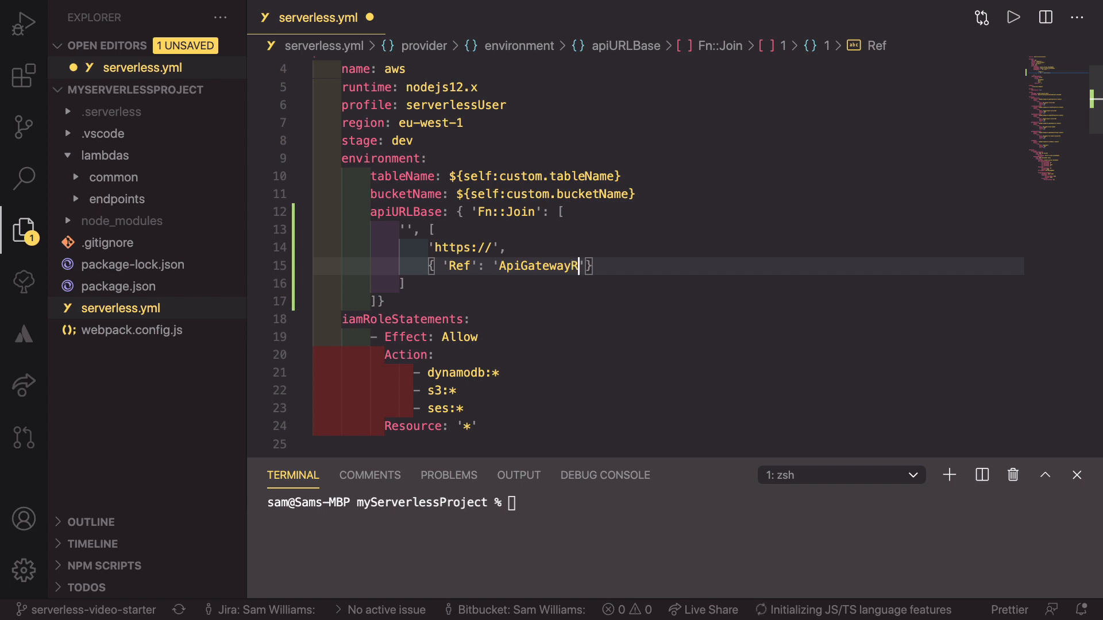
{"action": "type", "text": "estApi"}
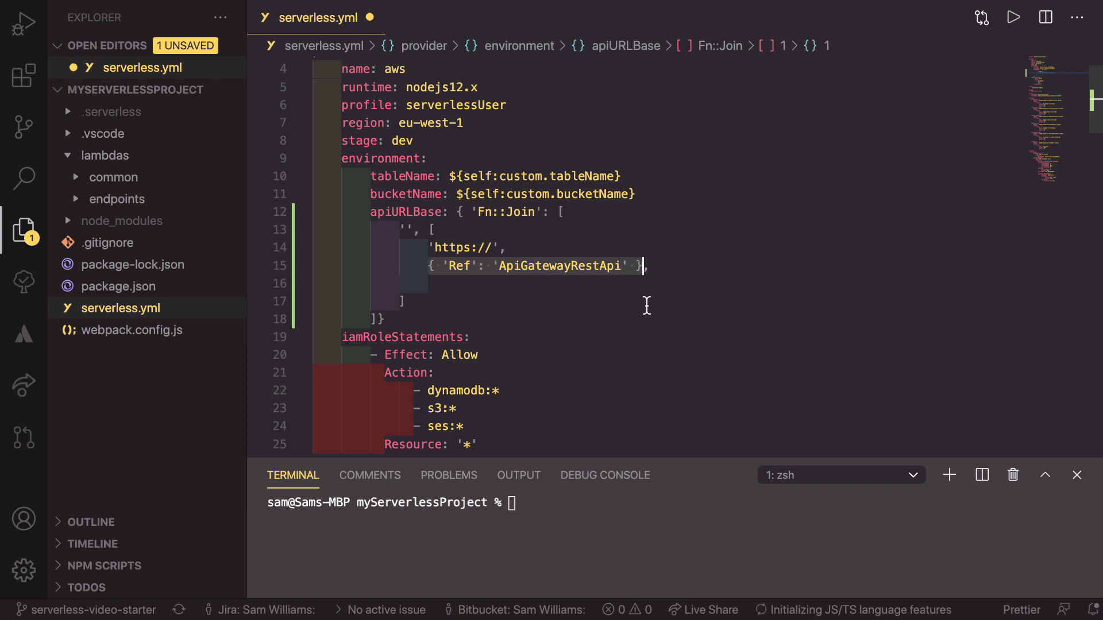
{"action": "mouse_move", "coordinate": [567, 266]}
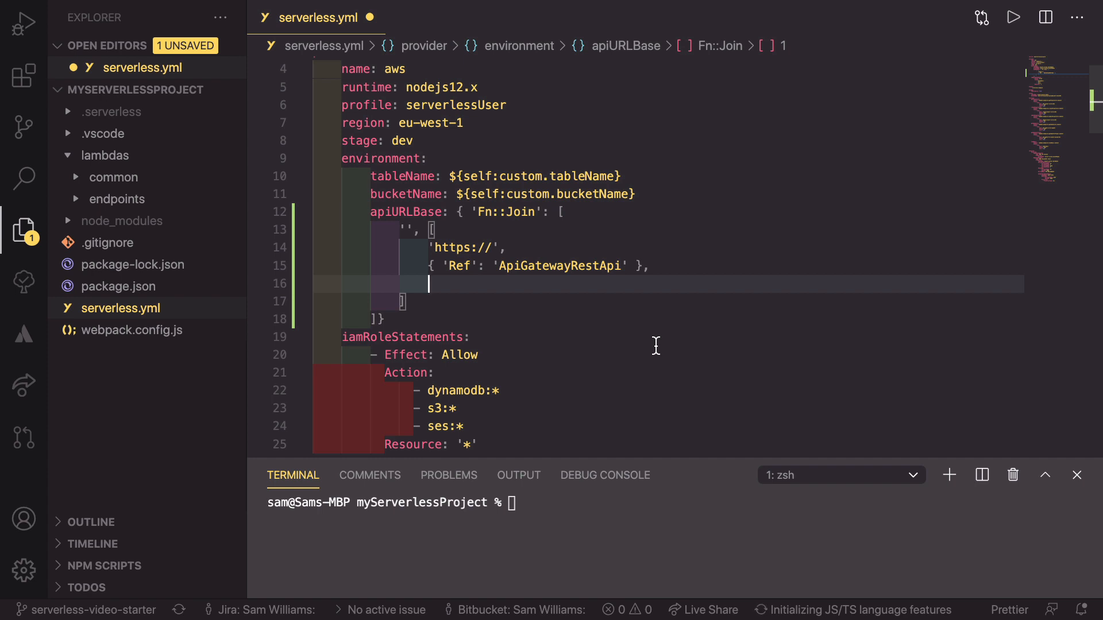
Start the URL string with '.execute-api.${self:provider.region}.'
{"action": "type", "text": "'"}
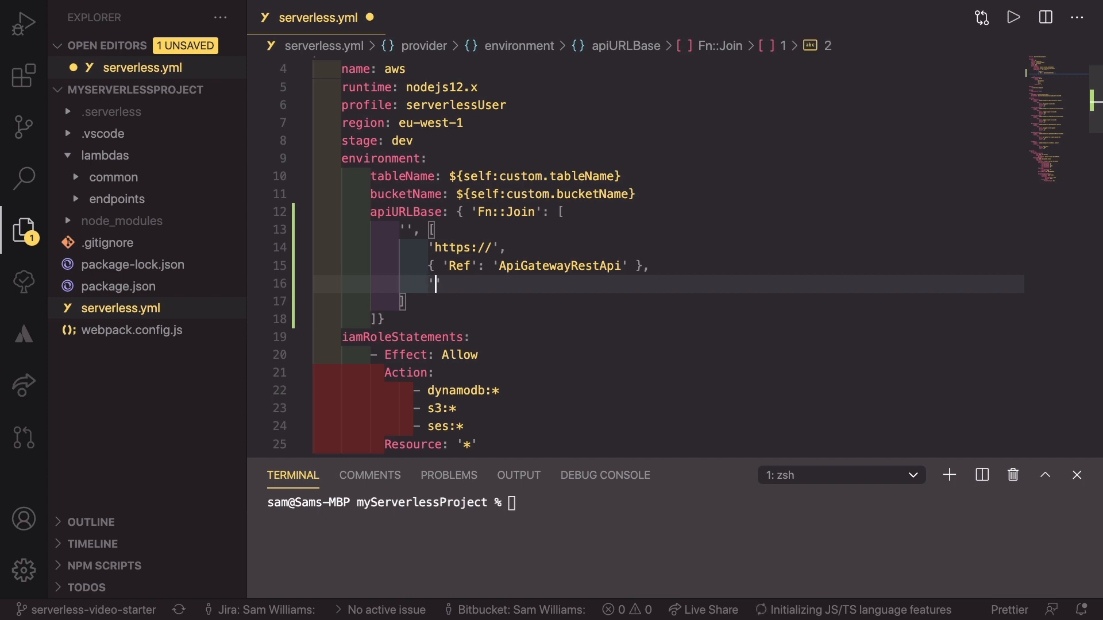
{"action": "type", "text": "."}
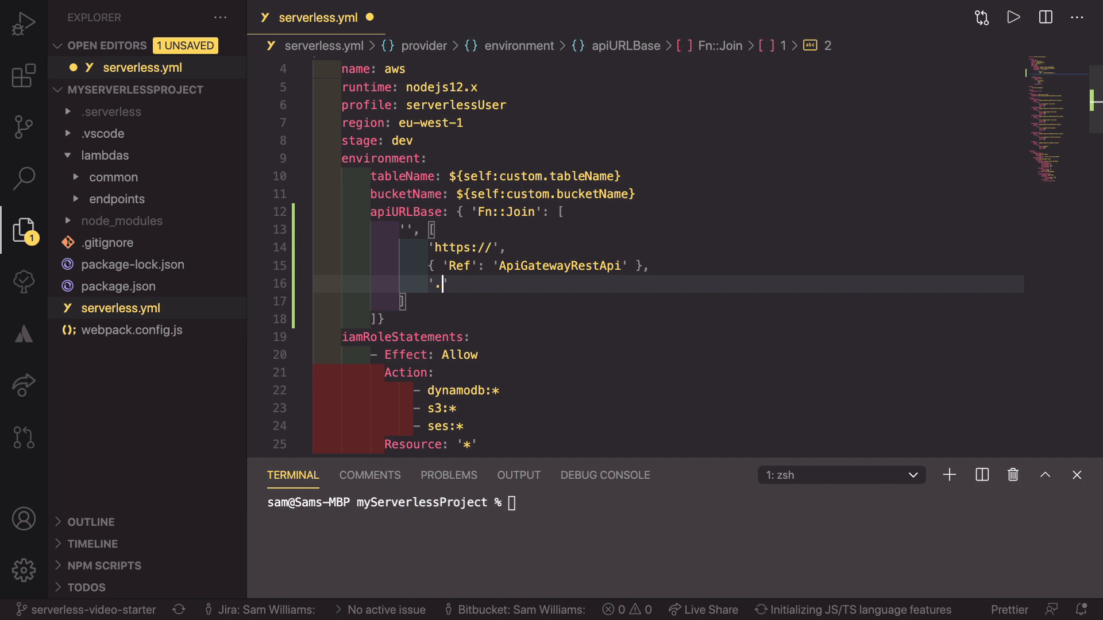
{"action": "type", "text": "exe"}
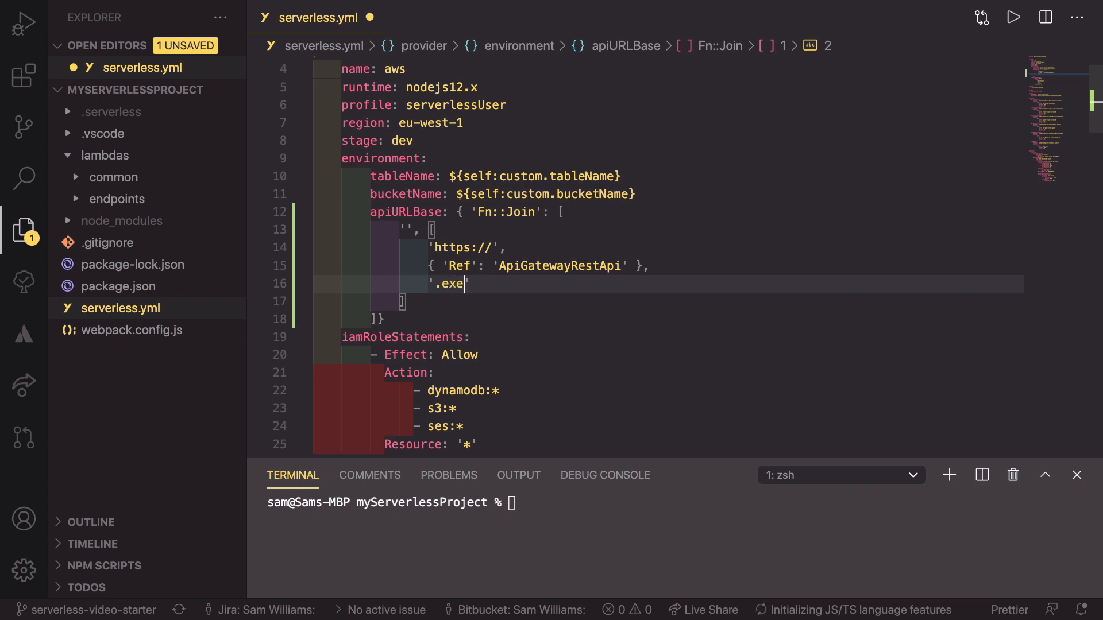
{"action": "type", "text": "cute"}
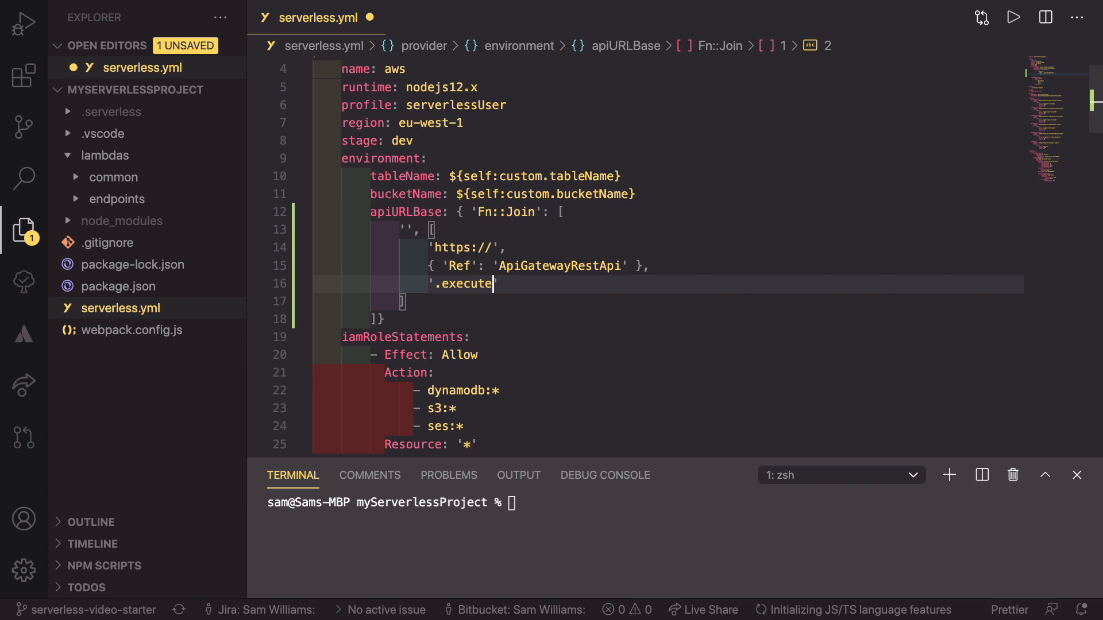
{"action": "type", "text": "-api'"}
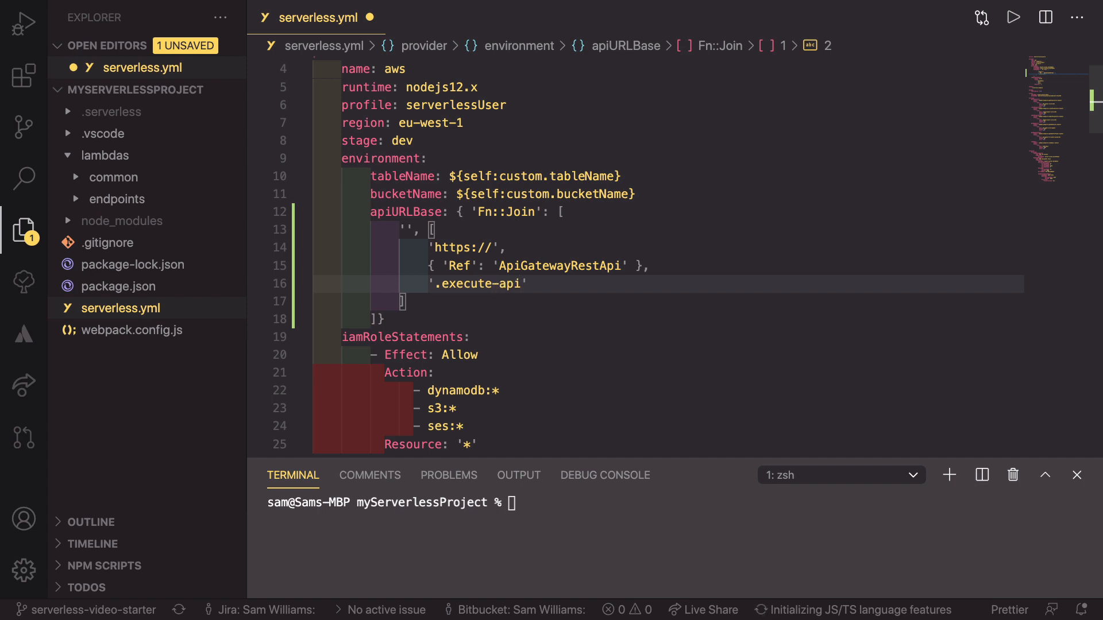
{"action": "type", "text": "."}
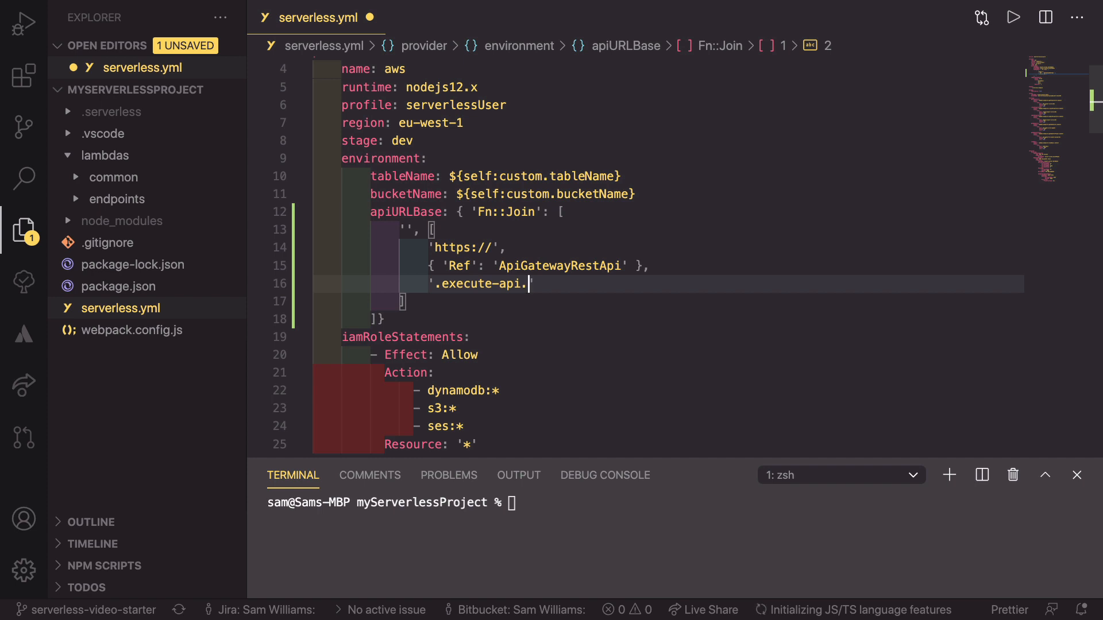
{"action": "type", "text": "$"}
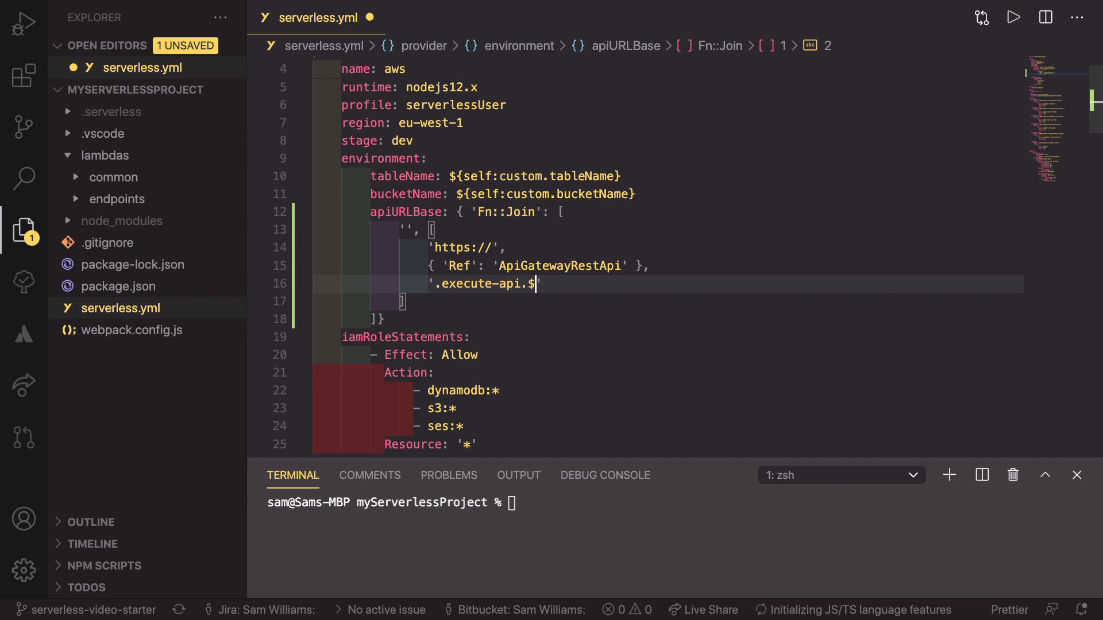
{"action": "type", "text": "{"}
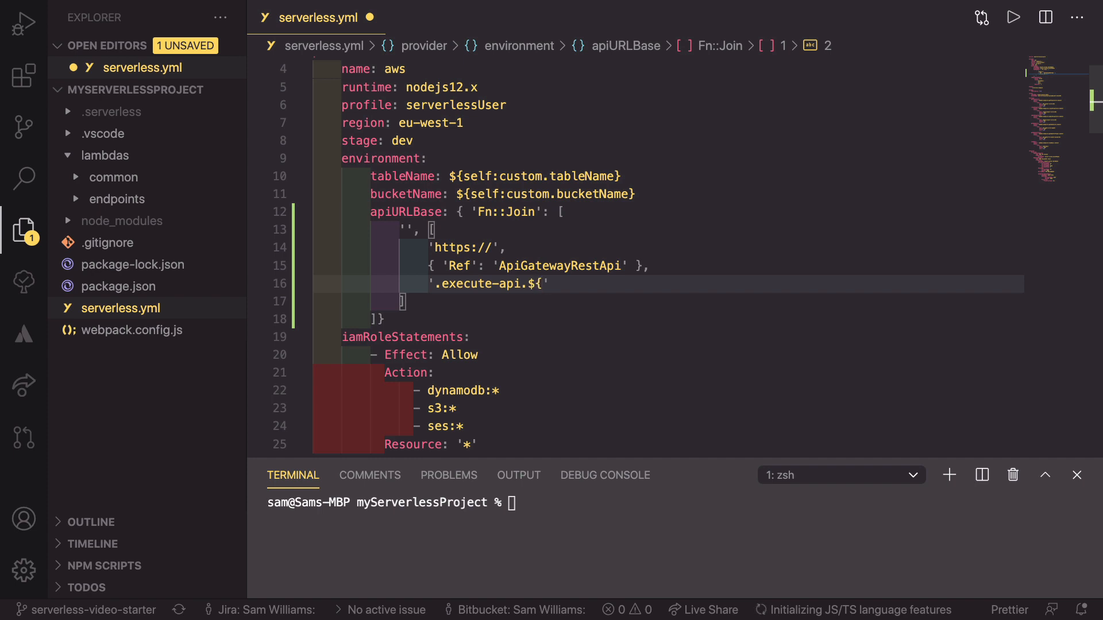
{"action": "type", "text": "}"}
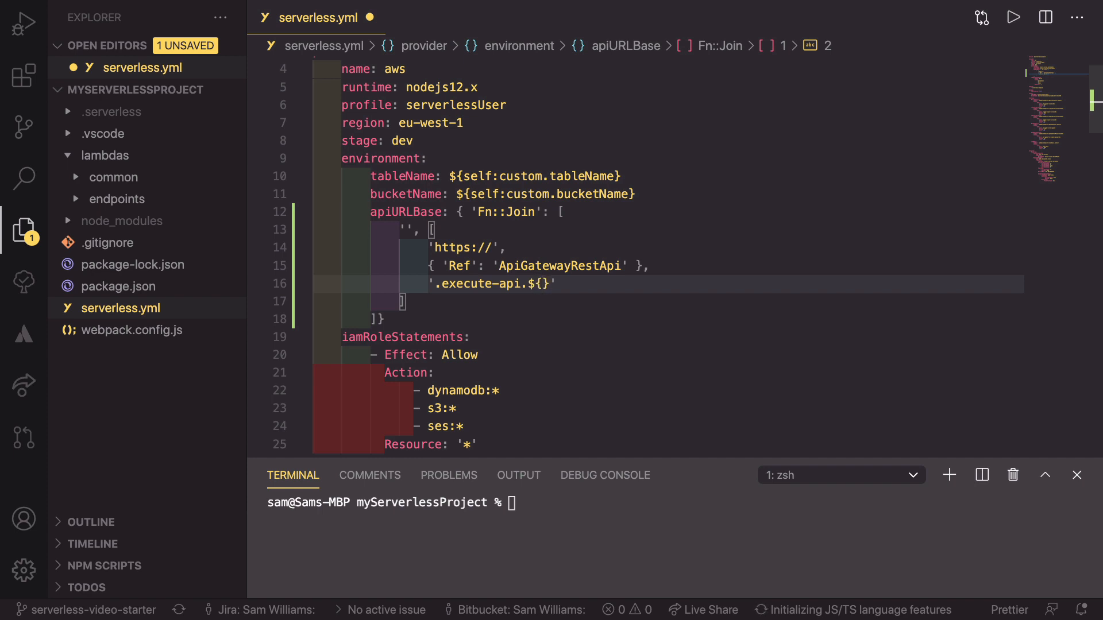
{"action": "type", "text": "self."}
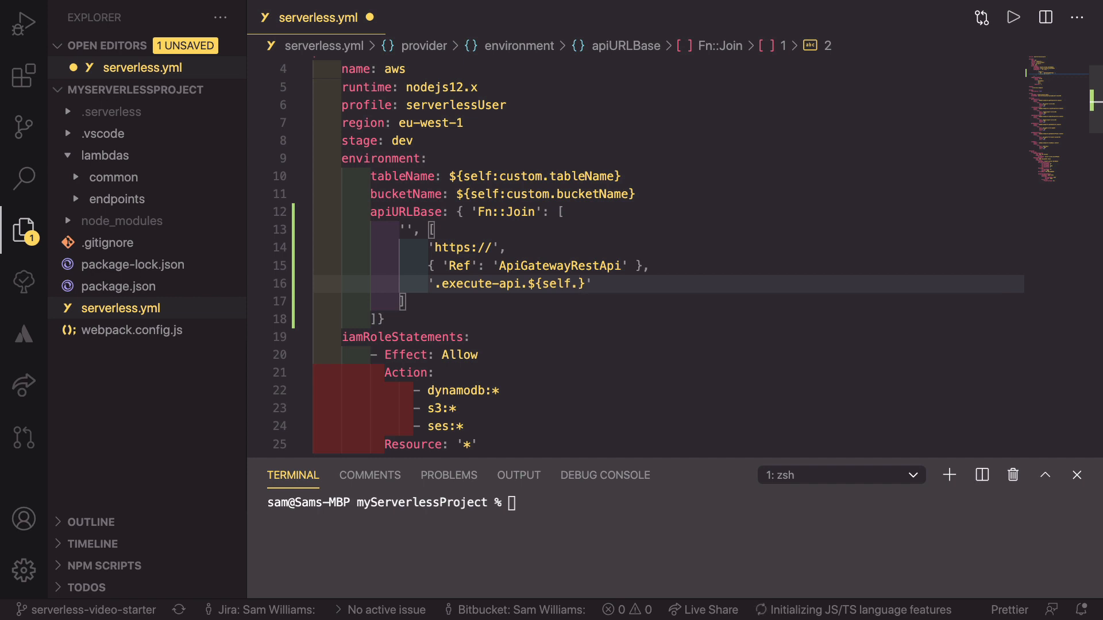
{"action": "type", "text": "provider."}
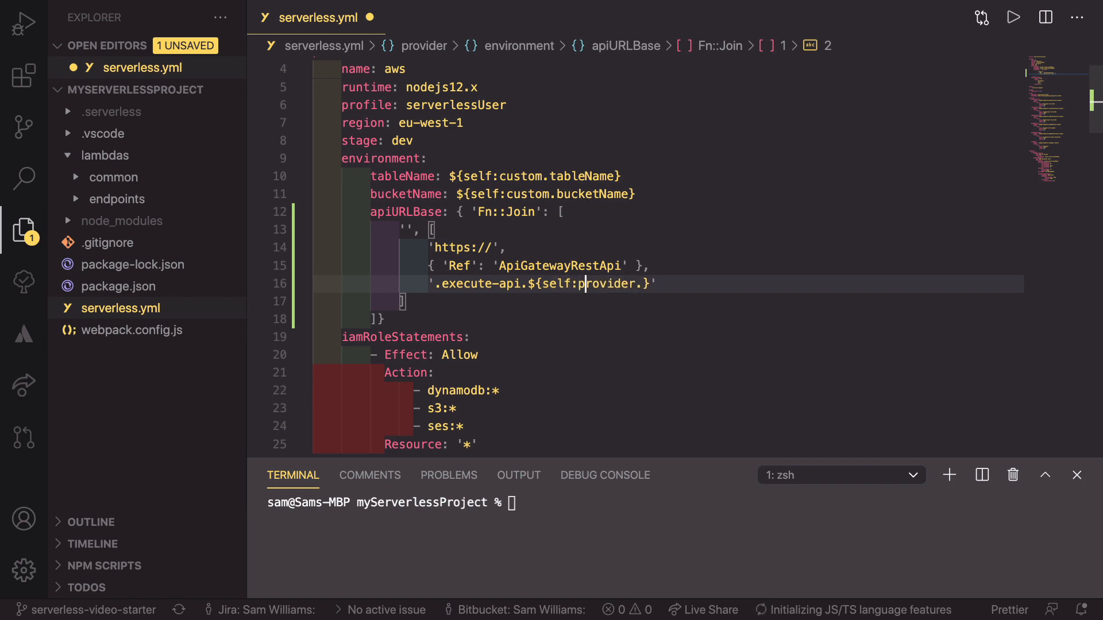
{"action": "type", "text": "re"}
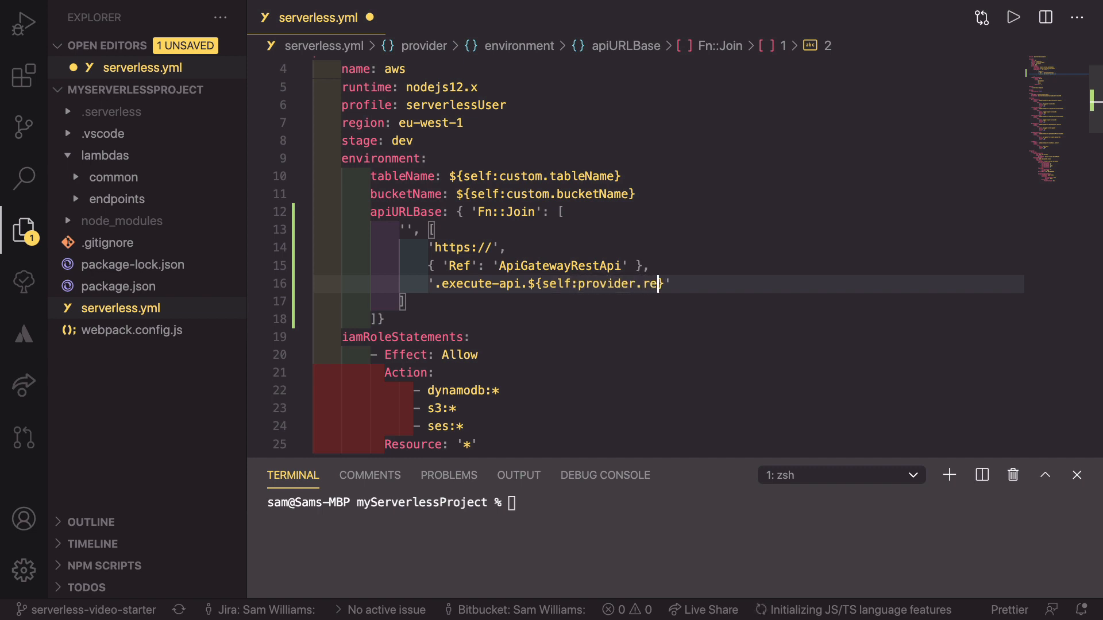
{"action": "type", "text": "gion"}
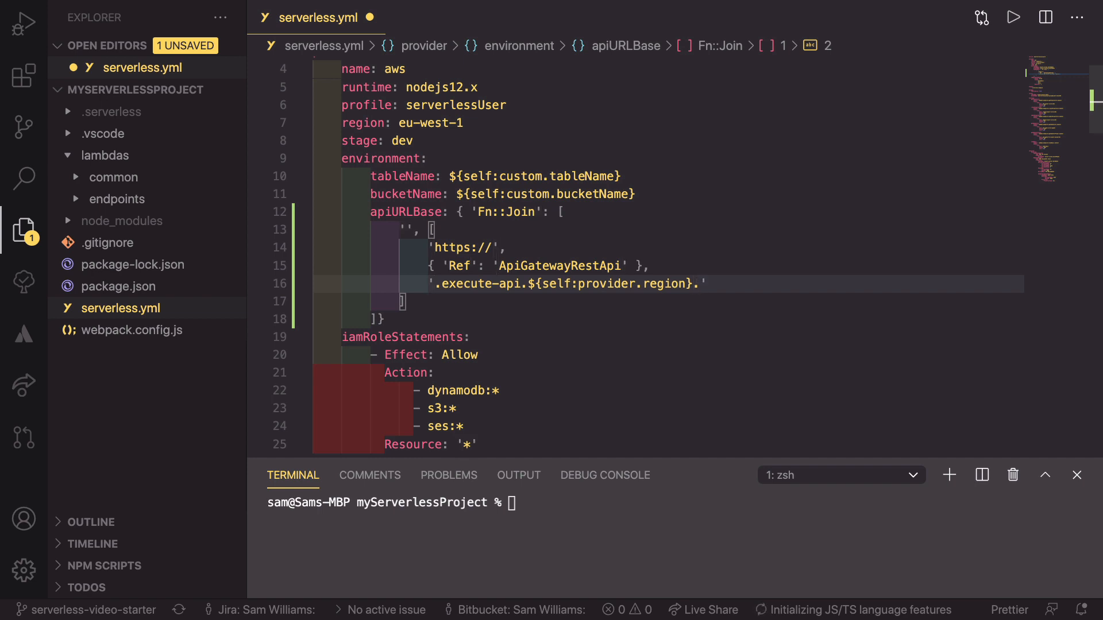
End the string with 'amazonaws.com/${self:provider.stage}'
{"action": "type", "text": "amazon"}
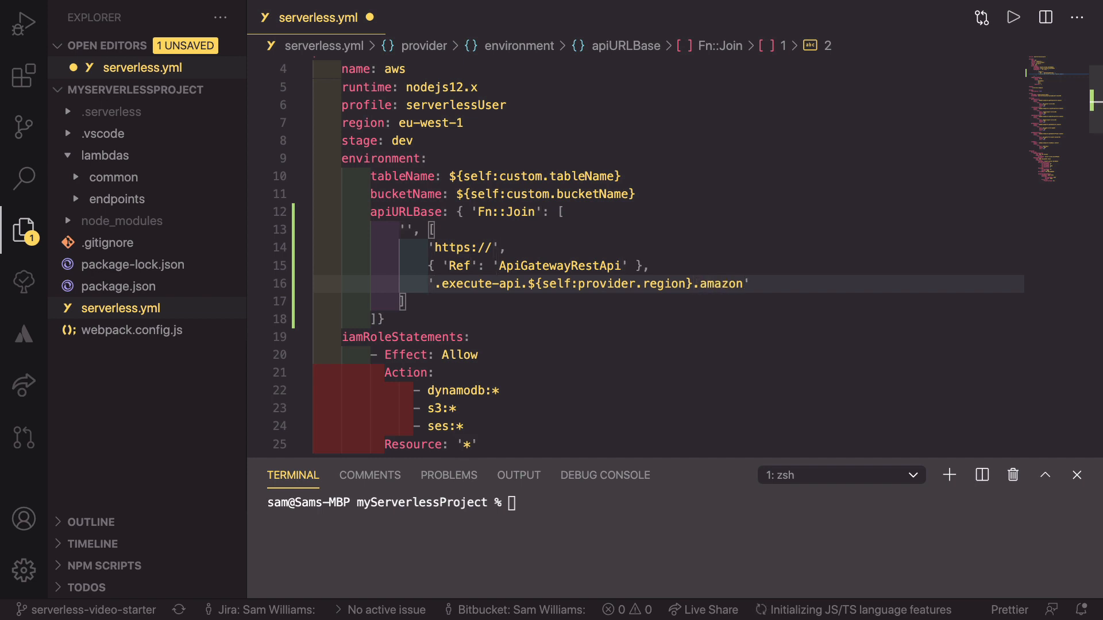
{"action": "type", "text": "aws."}
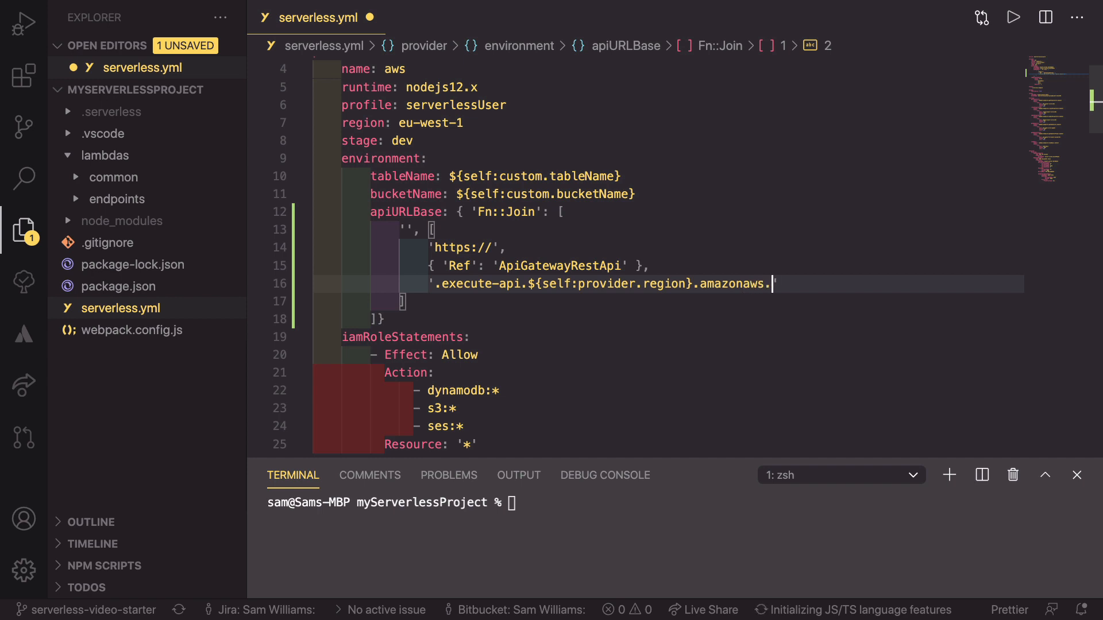
{"action": "type", "text": "com"}
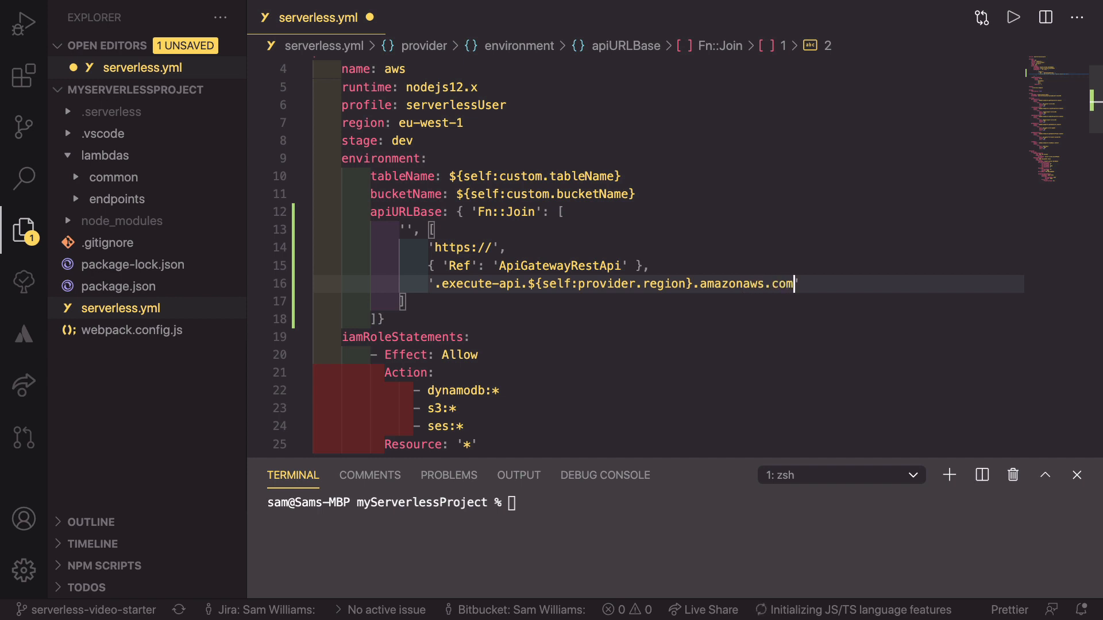
{"action": "type", "text": "/"}
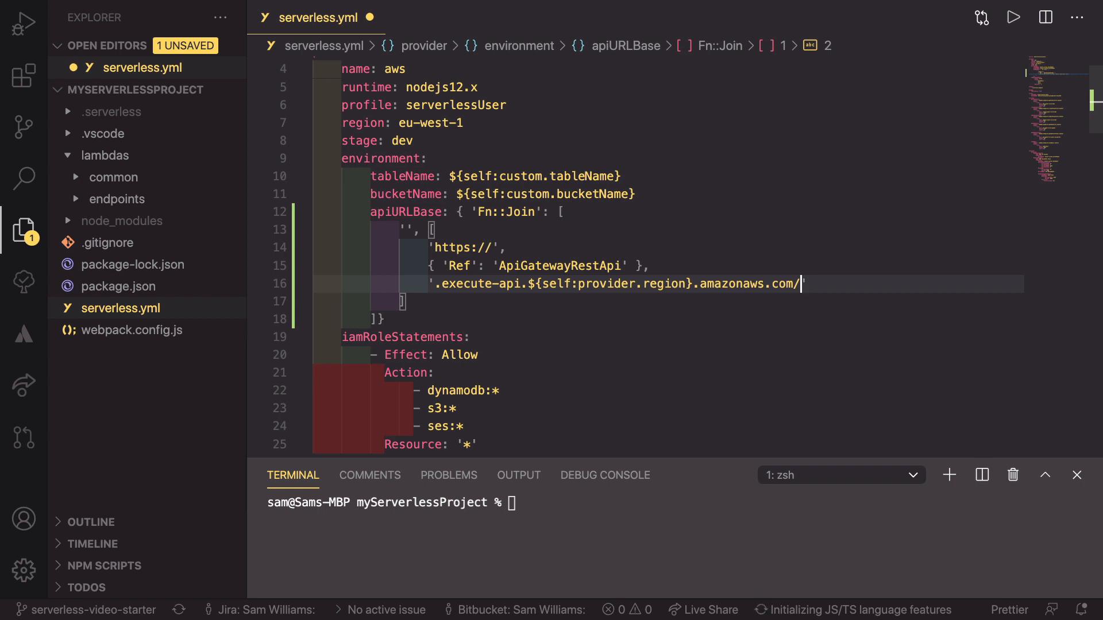
{"action": "type", "text": "${"}
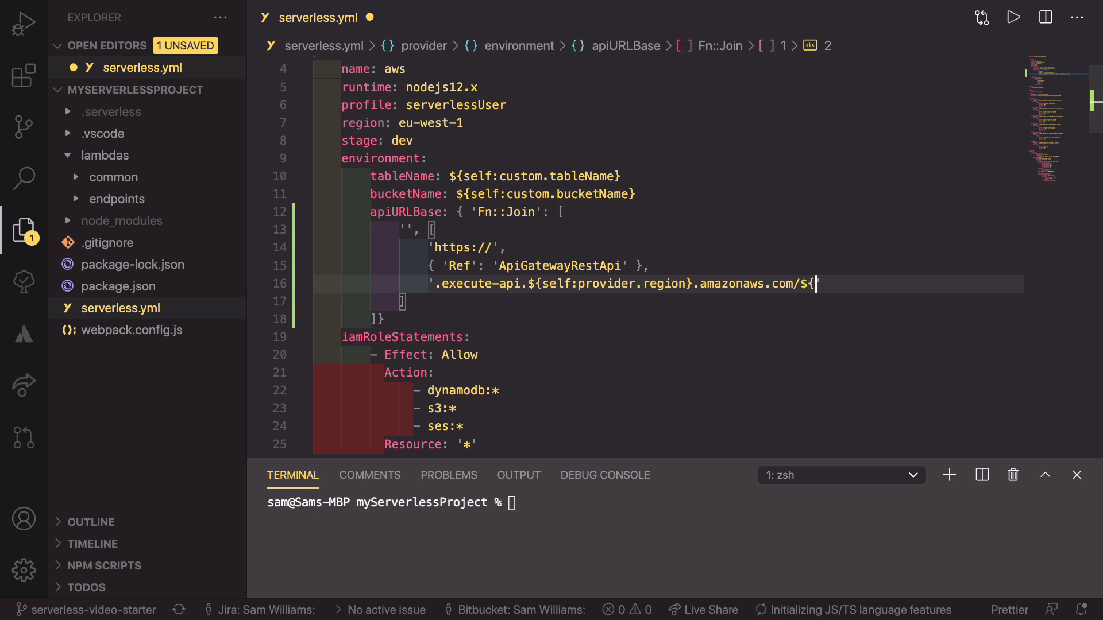
{"action": "type", "text": "self"}
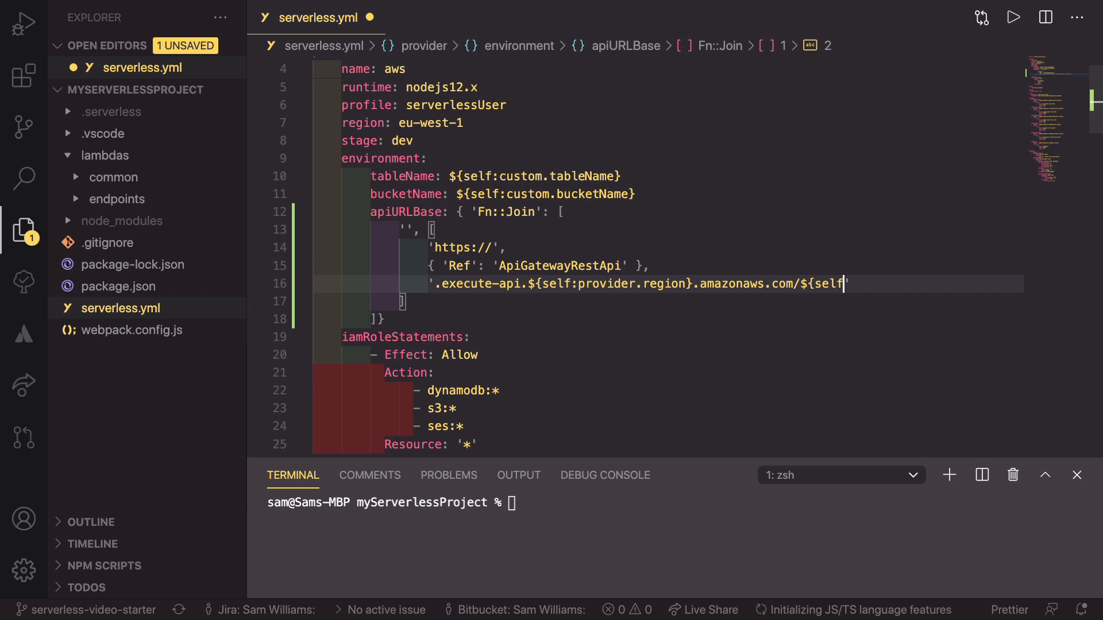
{"action": "type", "text": ":"}
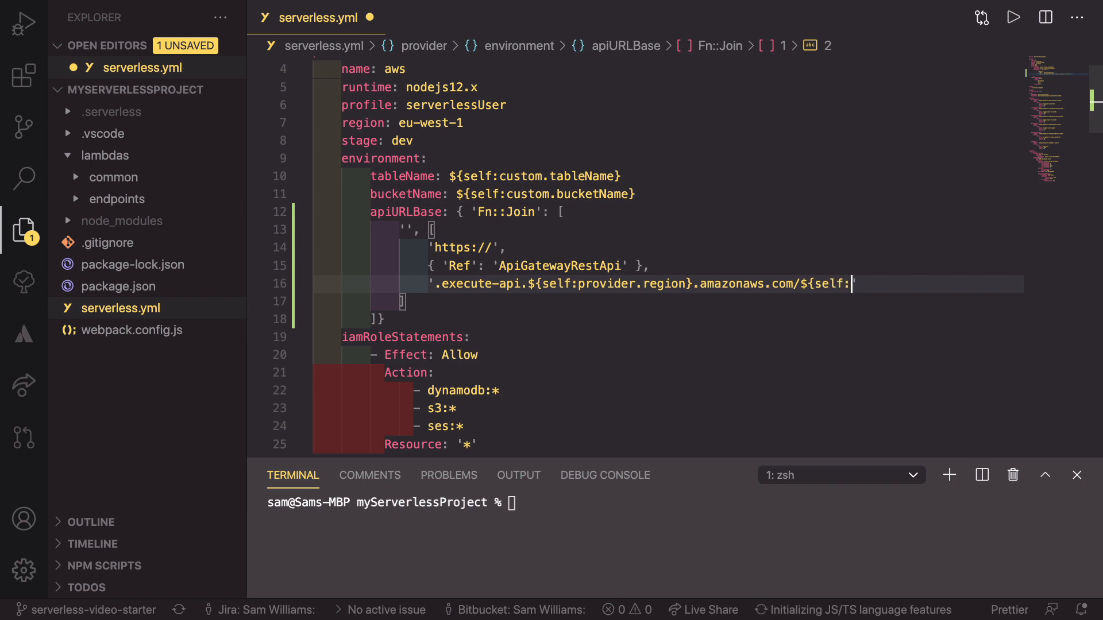
{"action": "type", "text": "provider"}
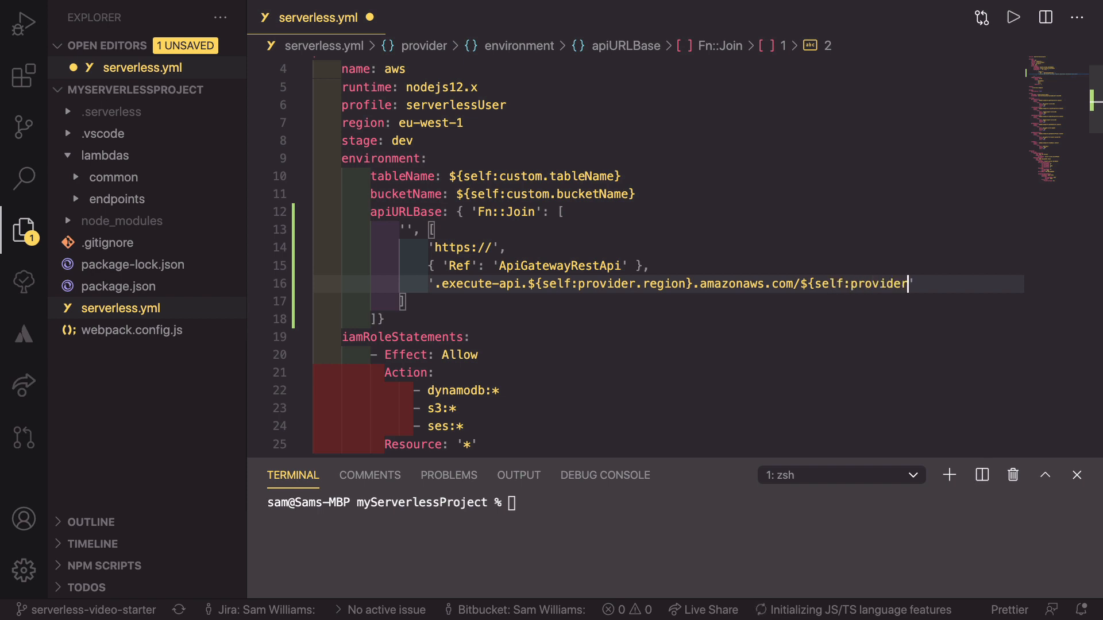
{"action": "type", "text": ".stage"}
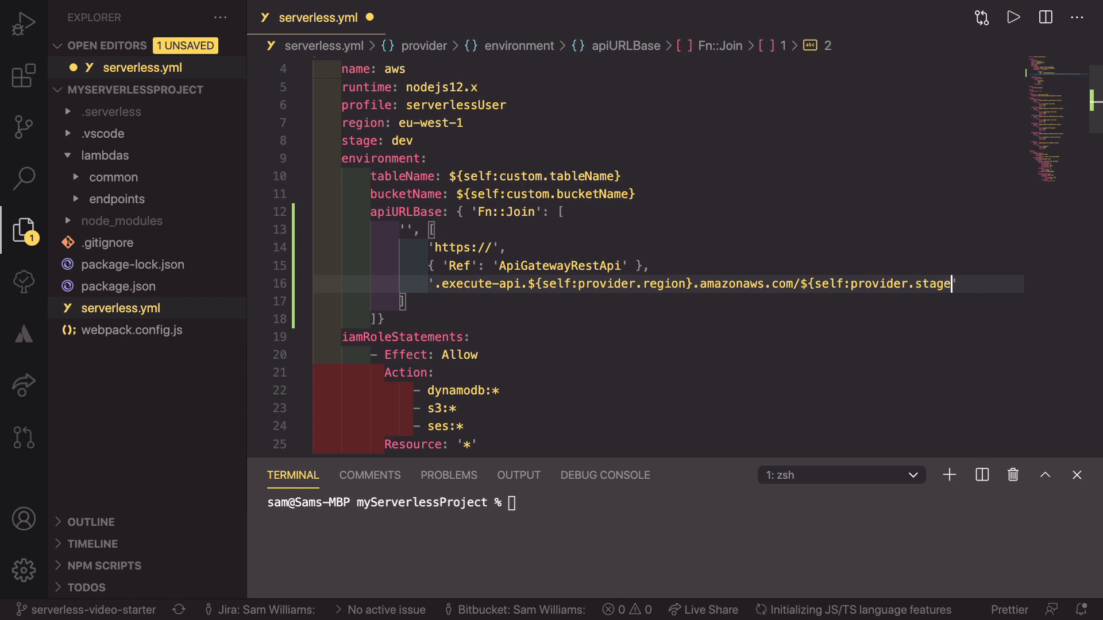
{"action": "type", "text": "}"}
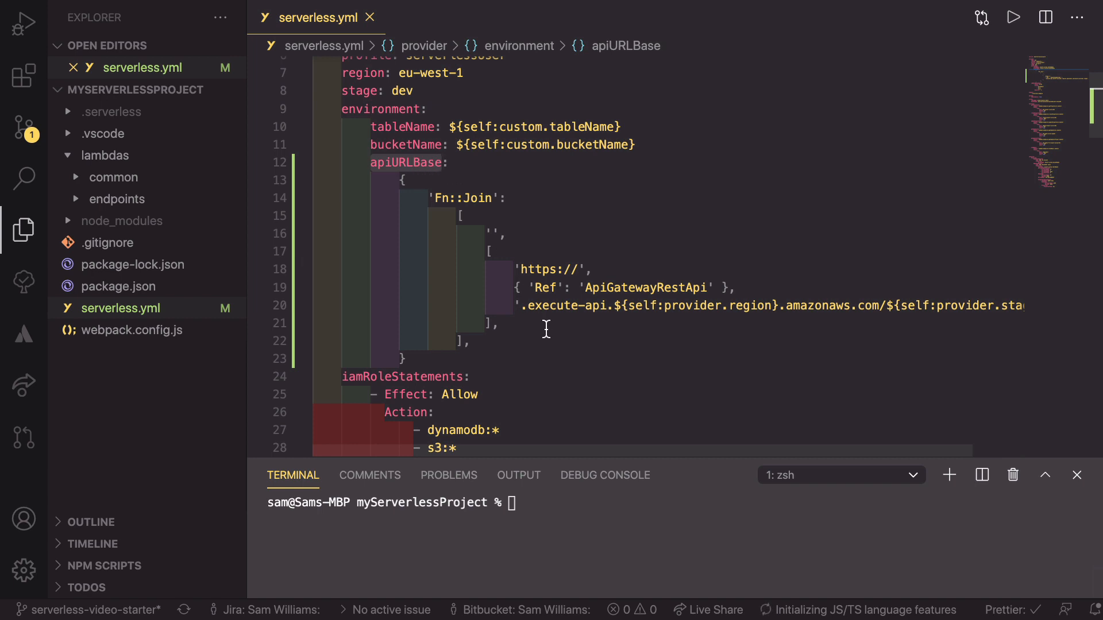
{"action": "mouse_move", "coordinate": [621, 446]}
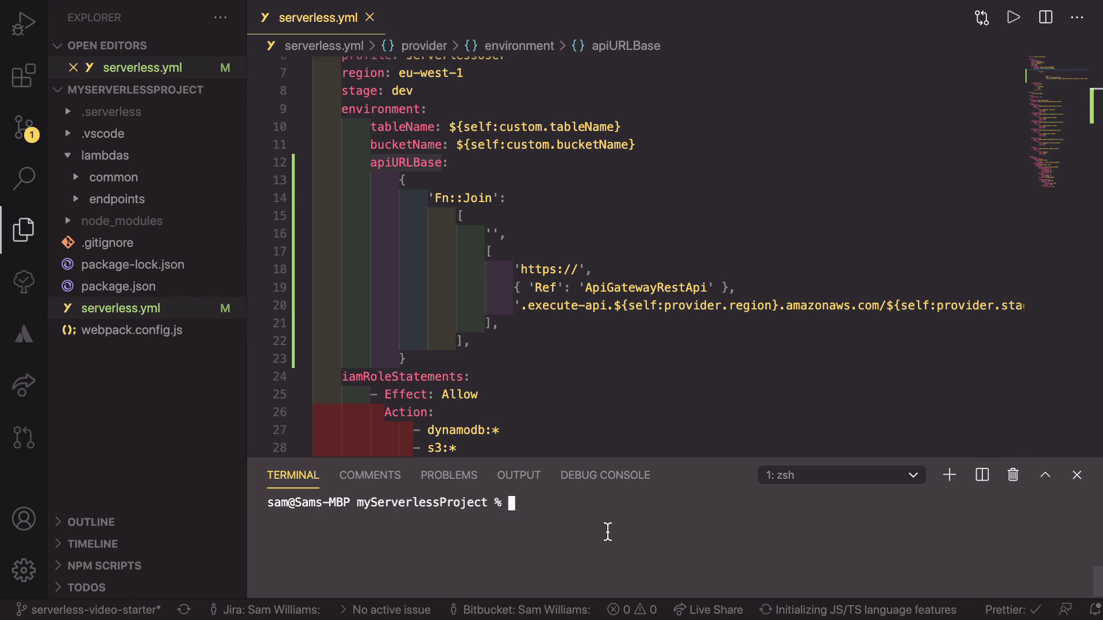
Run 'sls deploy' in the integrated terminal and wait for the function summary
{"action": "type", "text": "sls"}
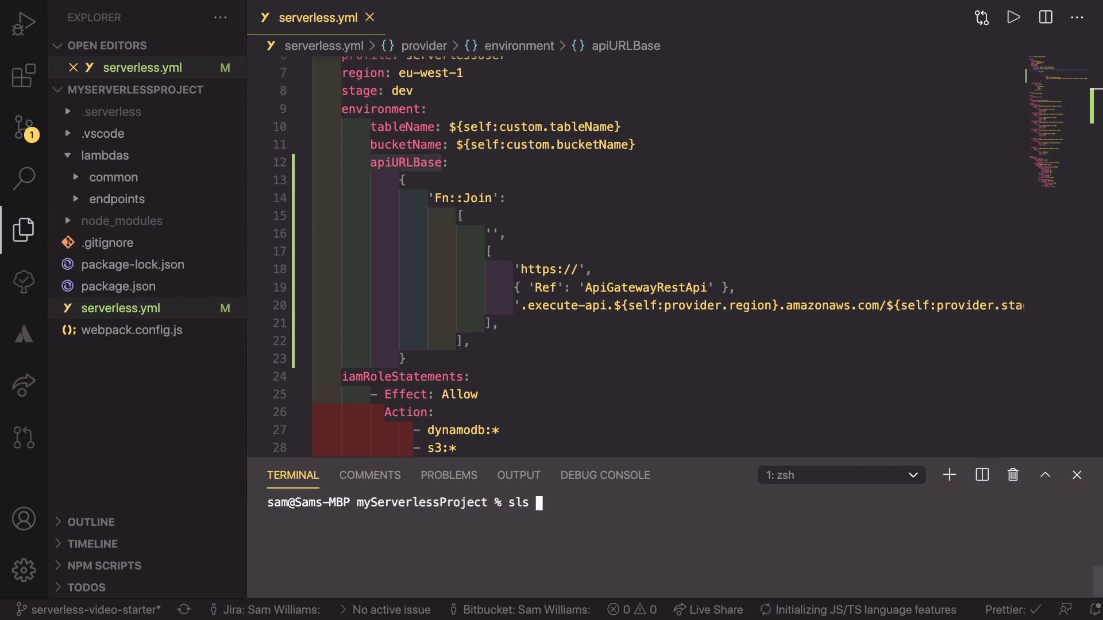
{"action": "type", "text": "deploy"}
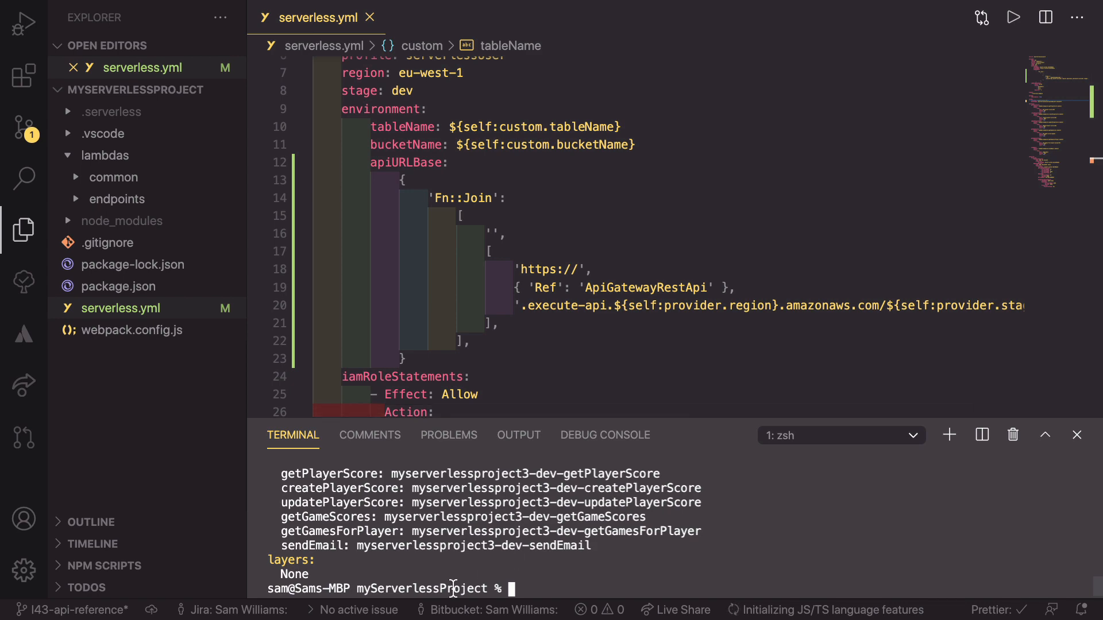
{"action": "mouse_move", "coordinate": [395, 559]}
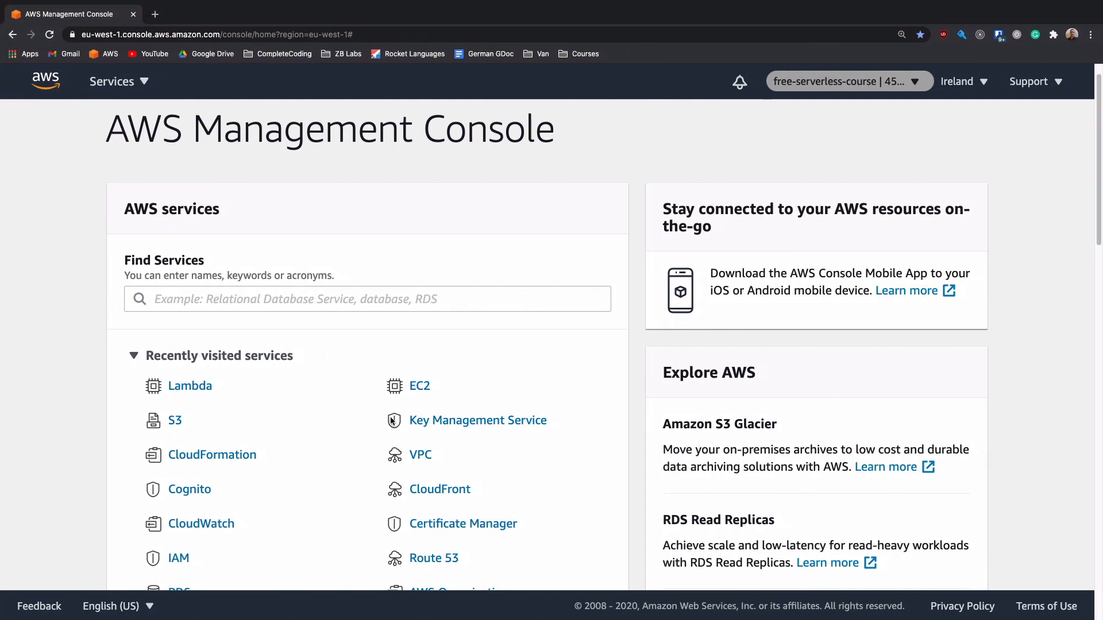
{"action": "mouse_move", "coordinate": [267, 449]}
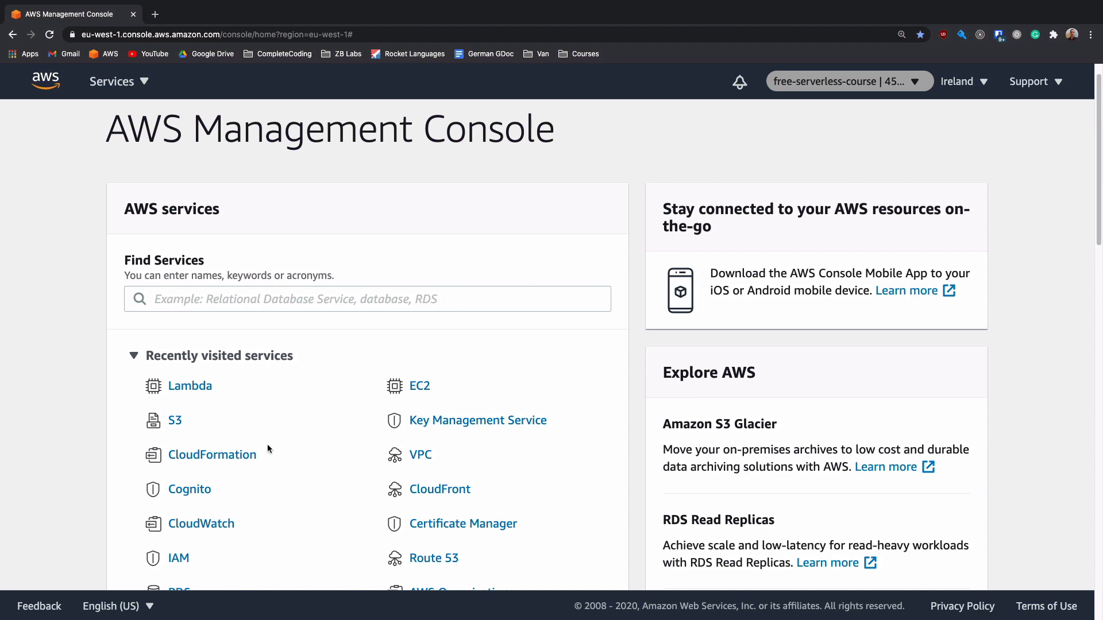
{"action": "mouse_move", "coordinate": [270, 329]}
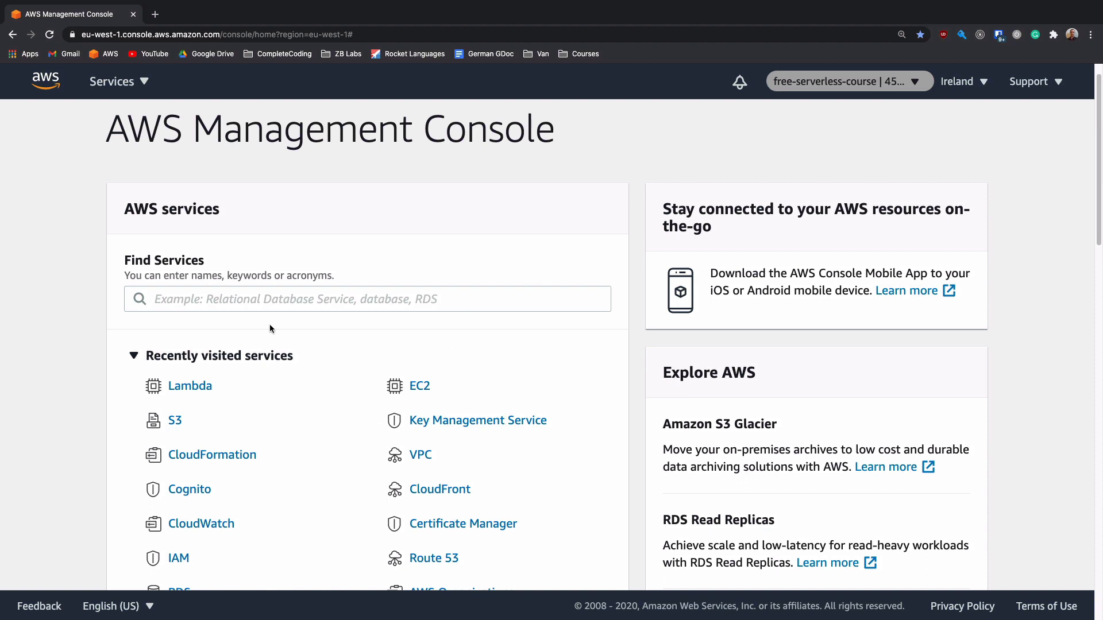
Search Find Services for 'lamb' and open Lambda
{"action": "left_click", "coordinate": [367, 299]}
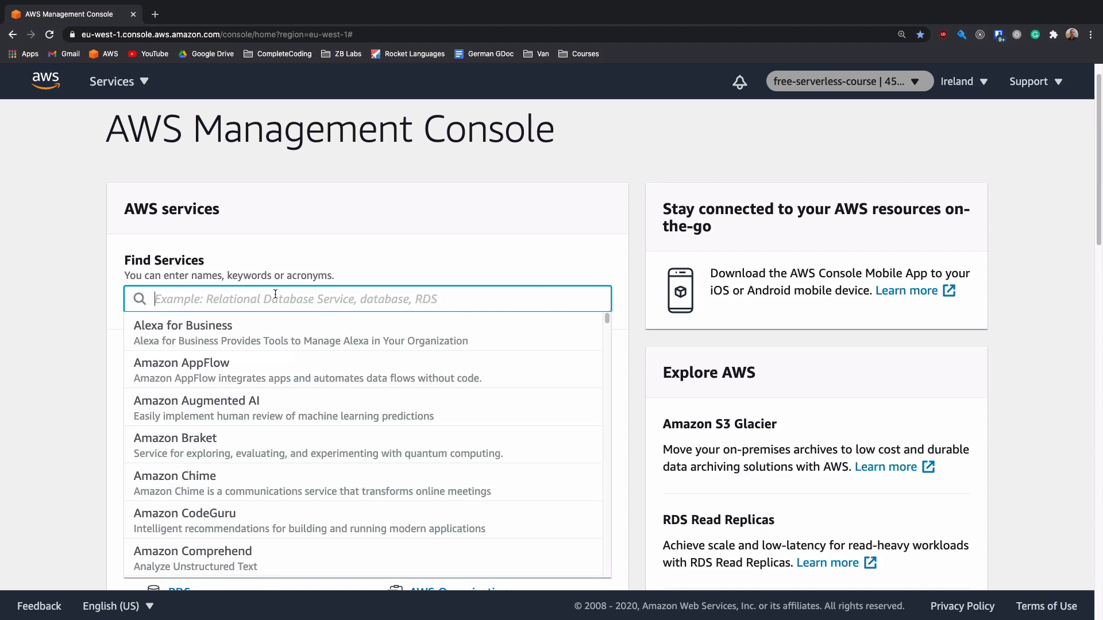
{"action": "type", "text": "lamb"}
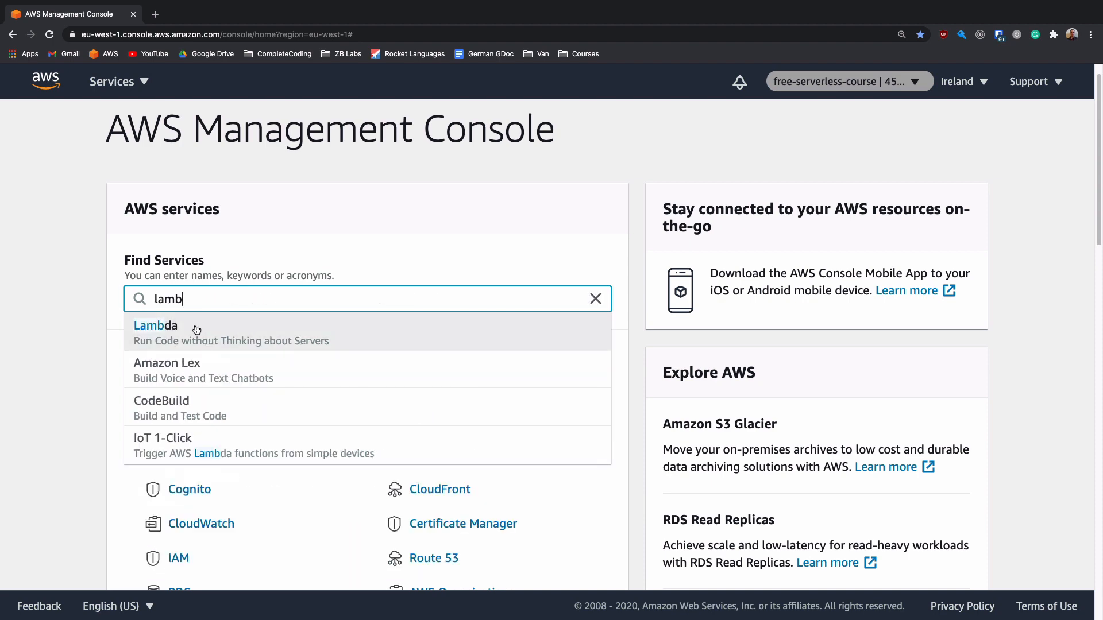
{"action": "left_click", "coordinate": [156, 325]}
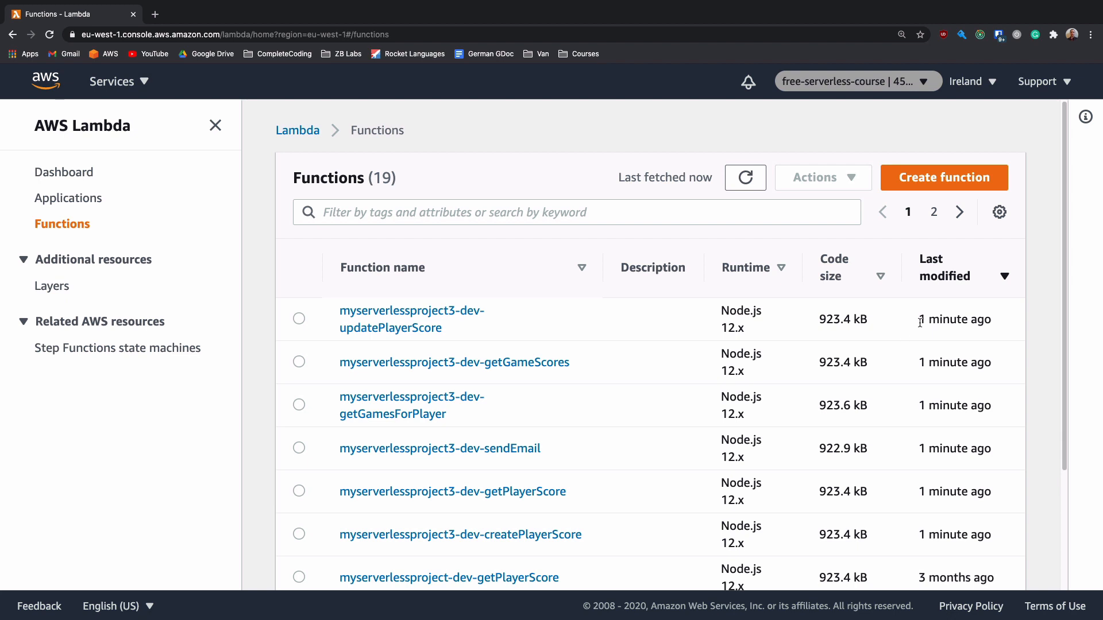
{"action": "mouse_move", "coordinate": [522, 380]}
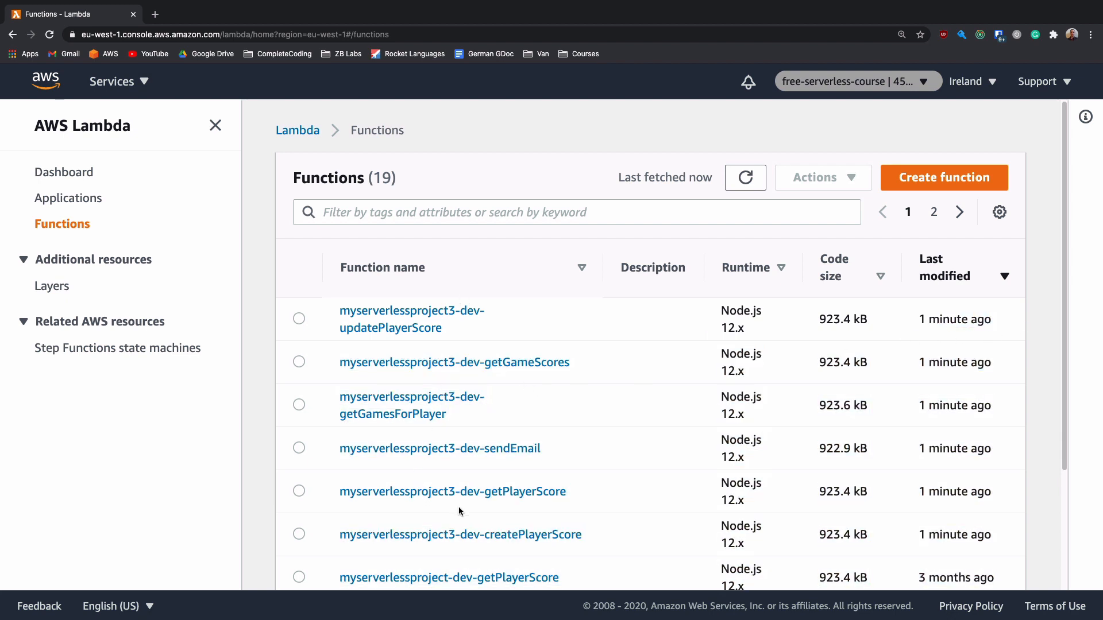
{"action": "mouse_move", "coordinate": [411, 405]}
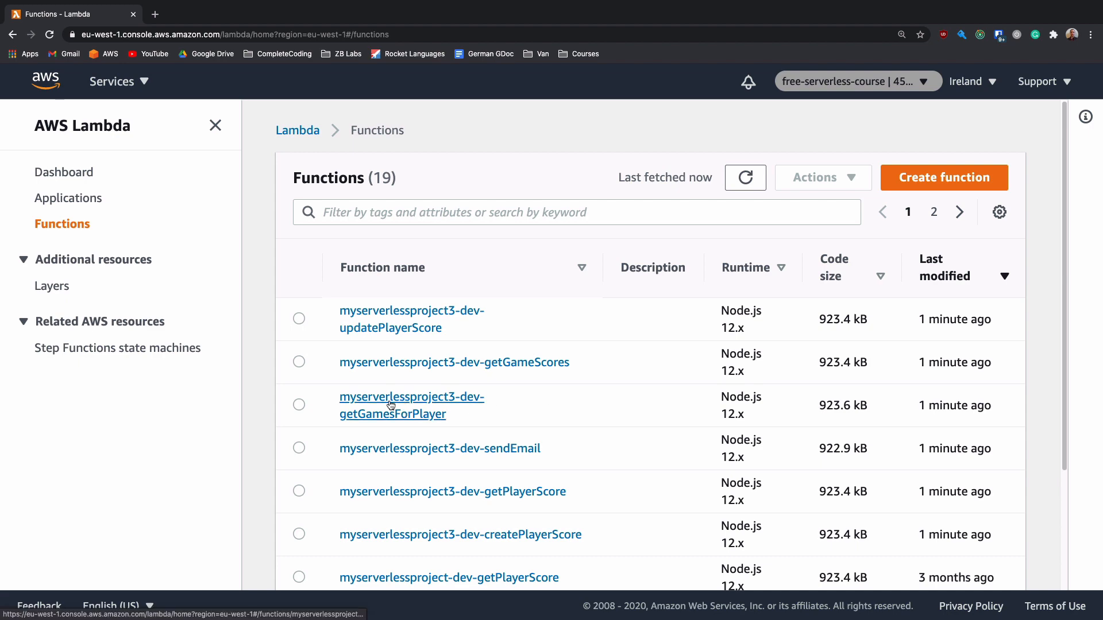
Open the myserverlessproject3-dev-getGamesForPlayer function from the Lambda list
{"action": "left_click", "coordinate": [411, 404]}
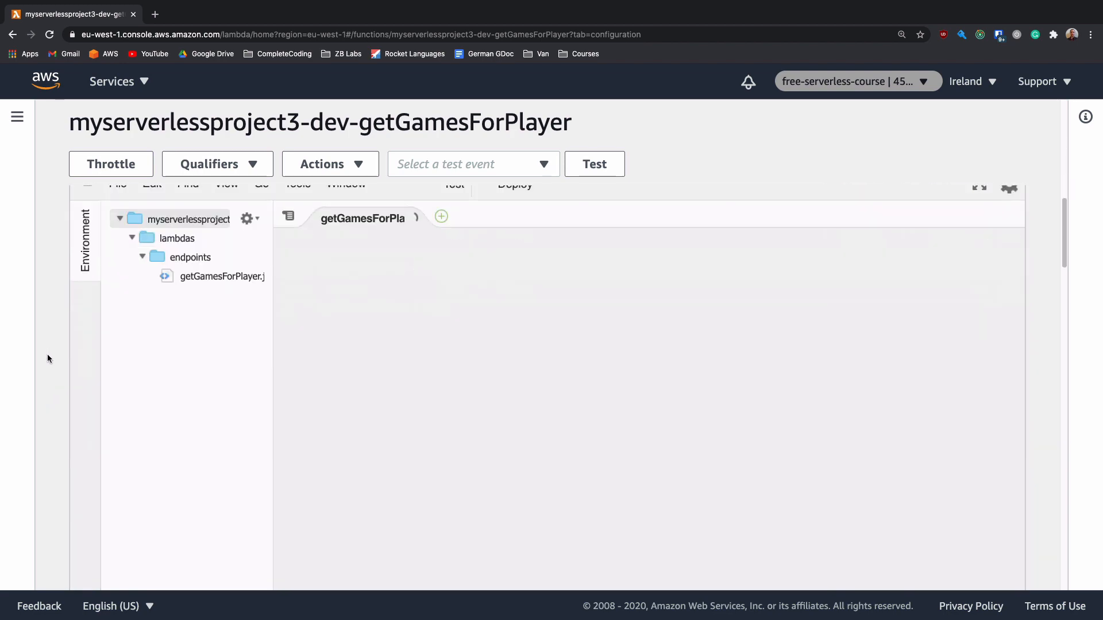
Scroll to Environment variables to check apiURLBase's resolved execute-api dev URL
{"action": "scroll", "scroll_direction": "down", "scroll_amount": 3}
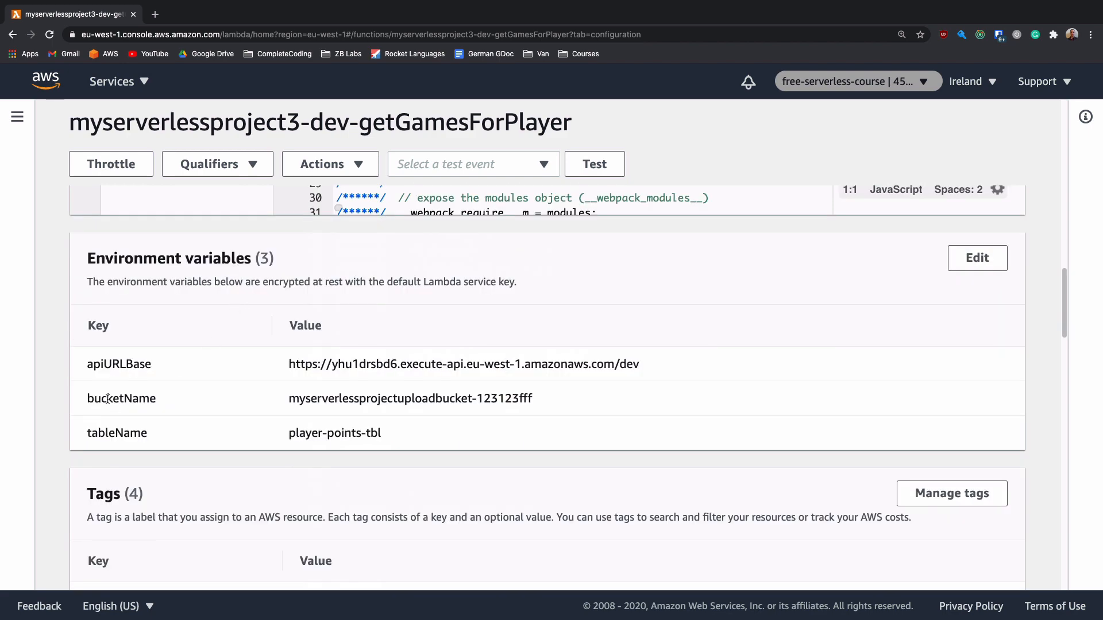
{"action": "mouse_move", "coordinate": [103, 378]}
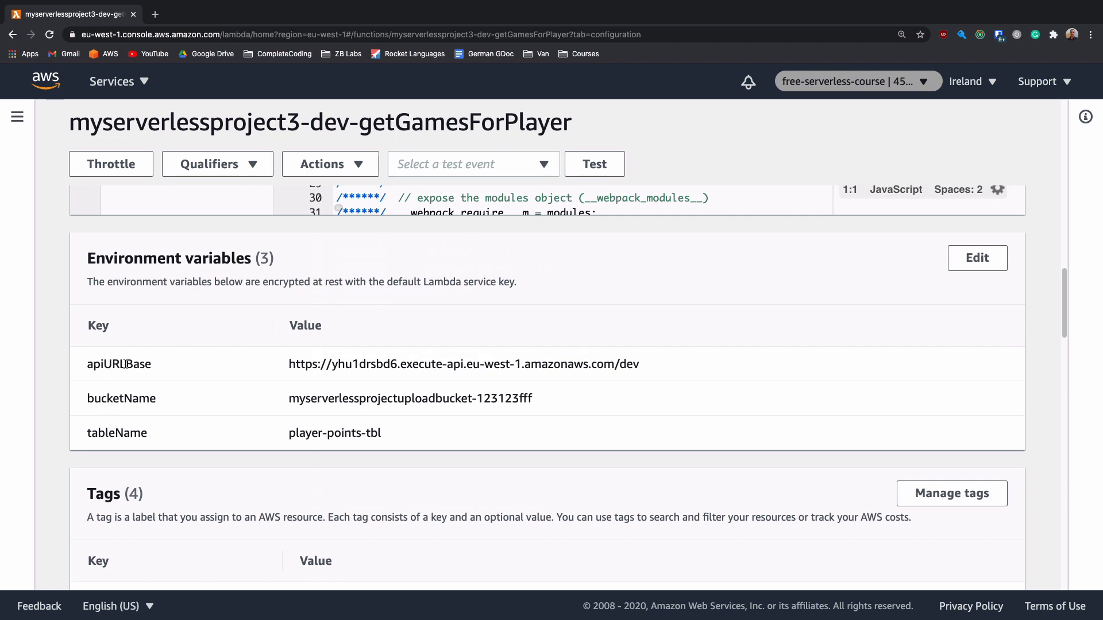
{"action": "mouse_move", "coordinate": [294, 364]}
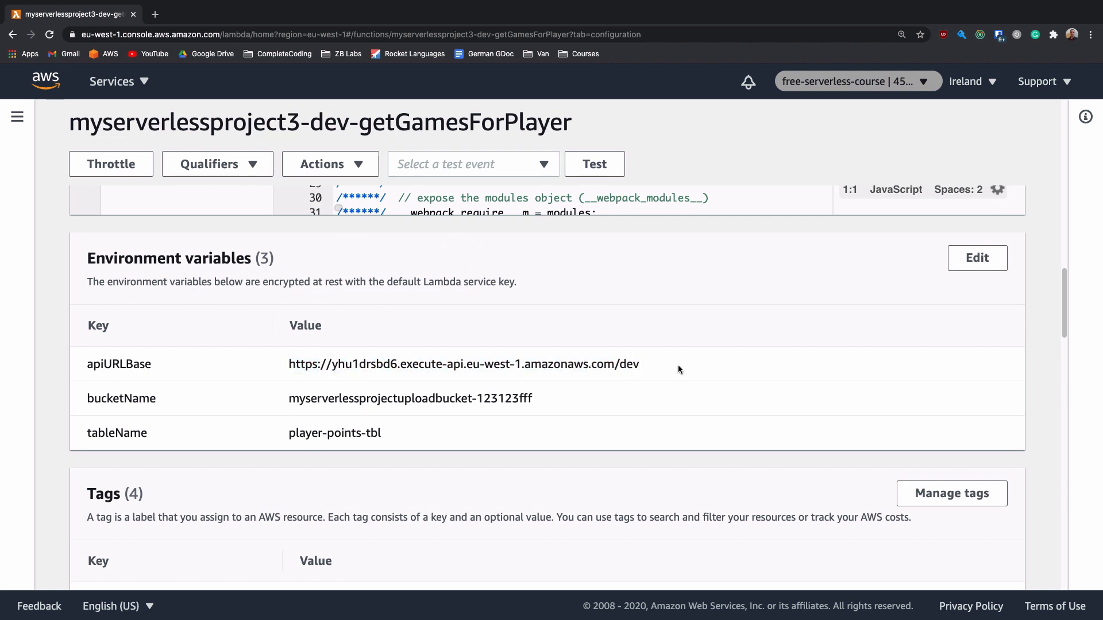
{"action": "mouse_move", "coordinate": [668, 367]}
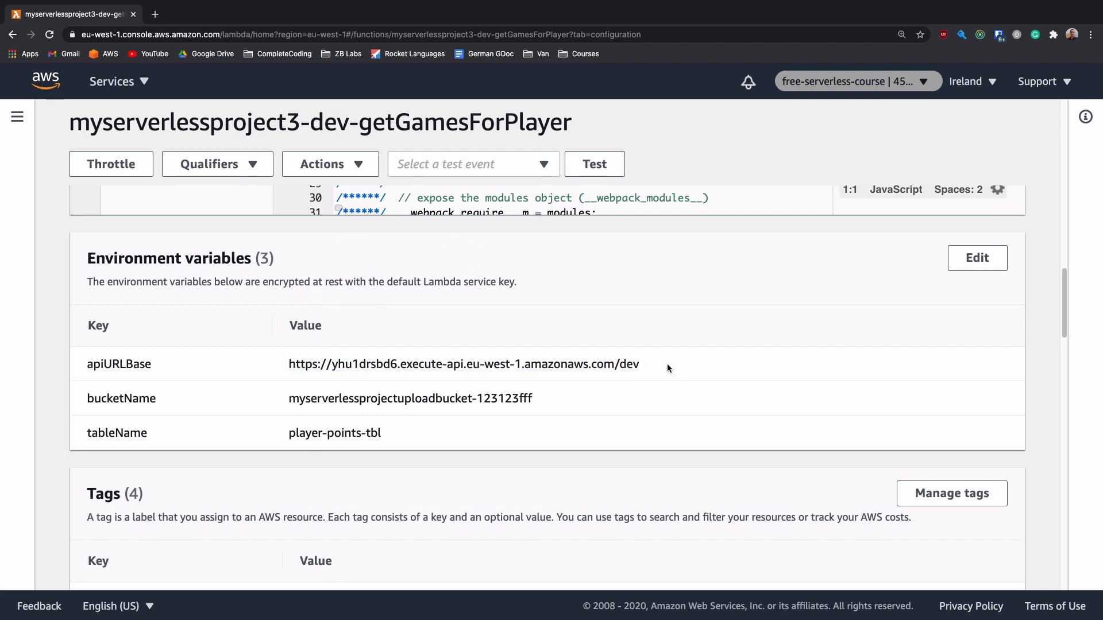